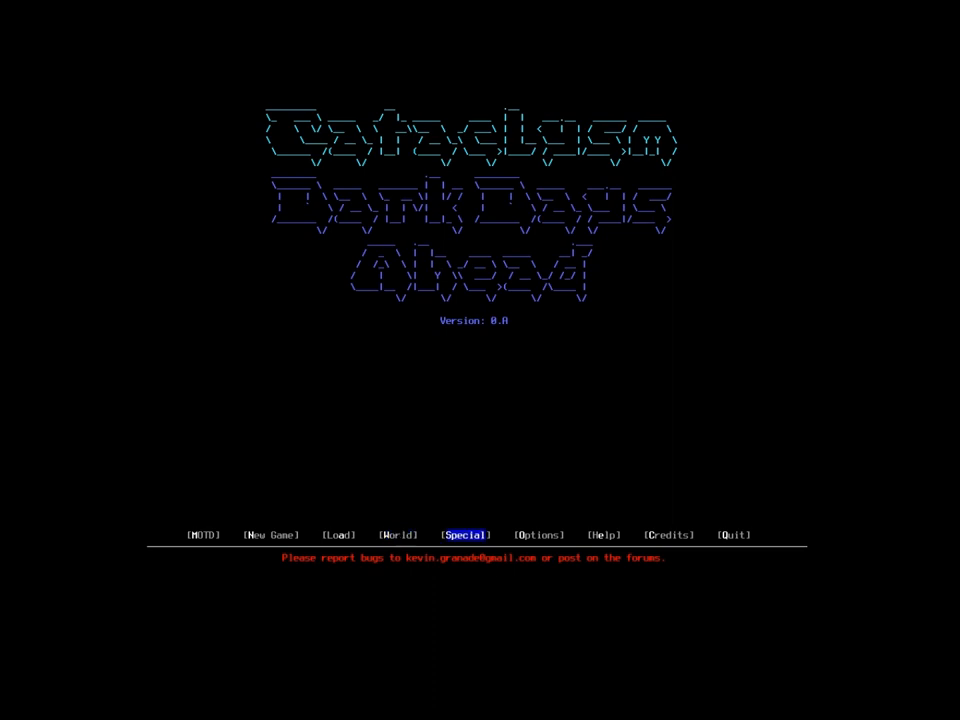
# Open the game Options from the main menu, landing on the General tab.
pyautogui.click(538, 534)
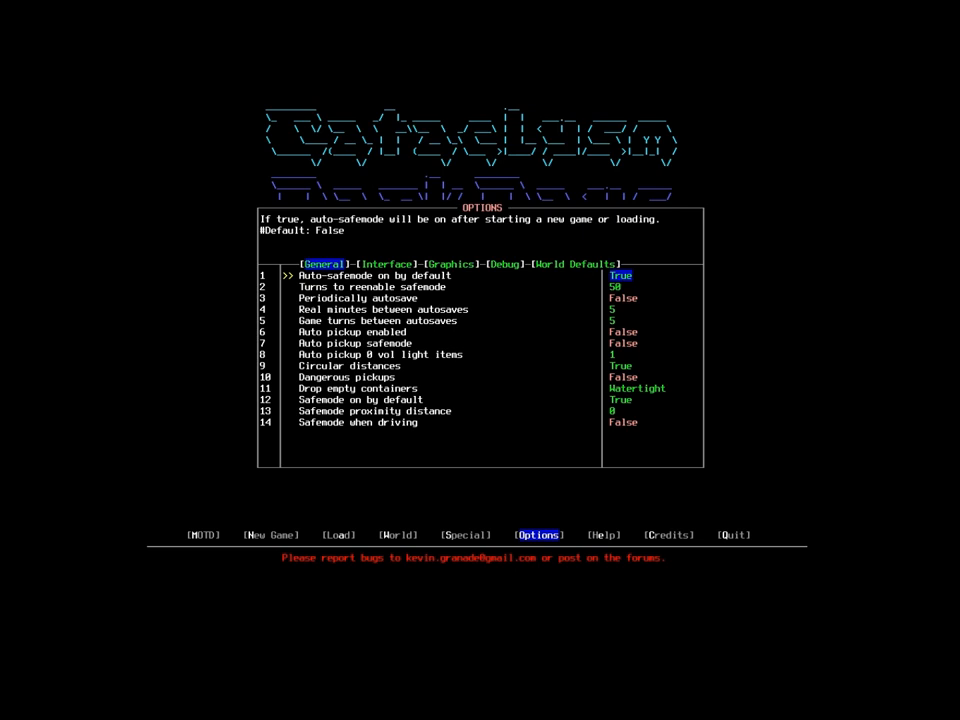
pyautogui.press('Down')
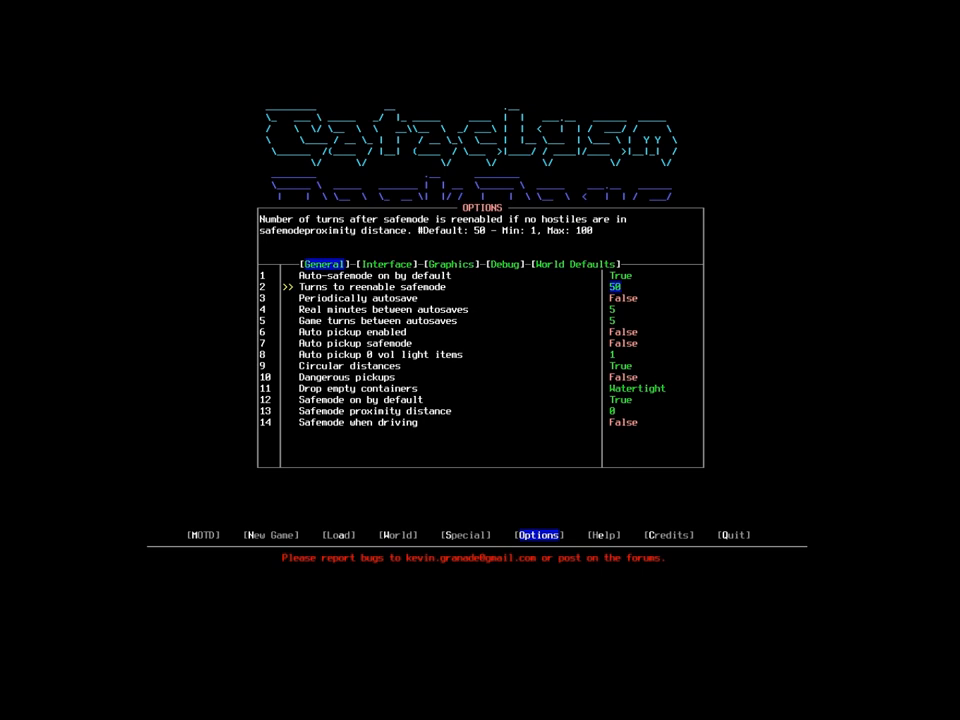
pyautogui.press('Down')
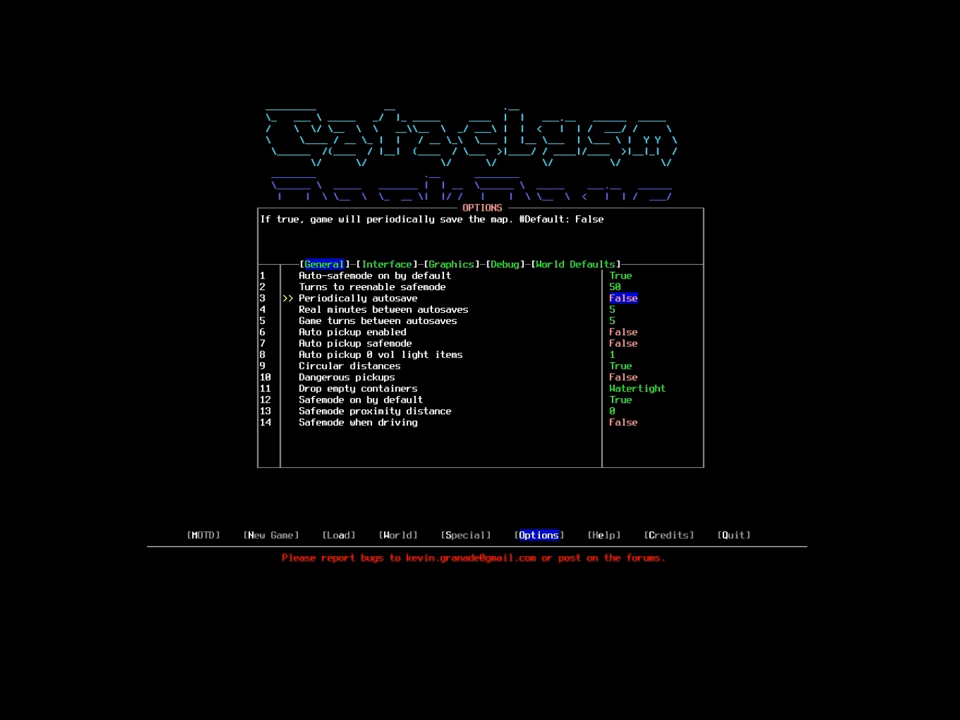
# Step past the remaining General options and bring up the Interface settings.
pyautogui.press('Down')
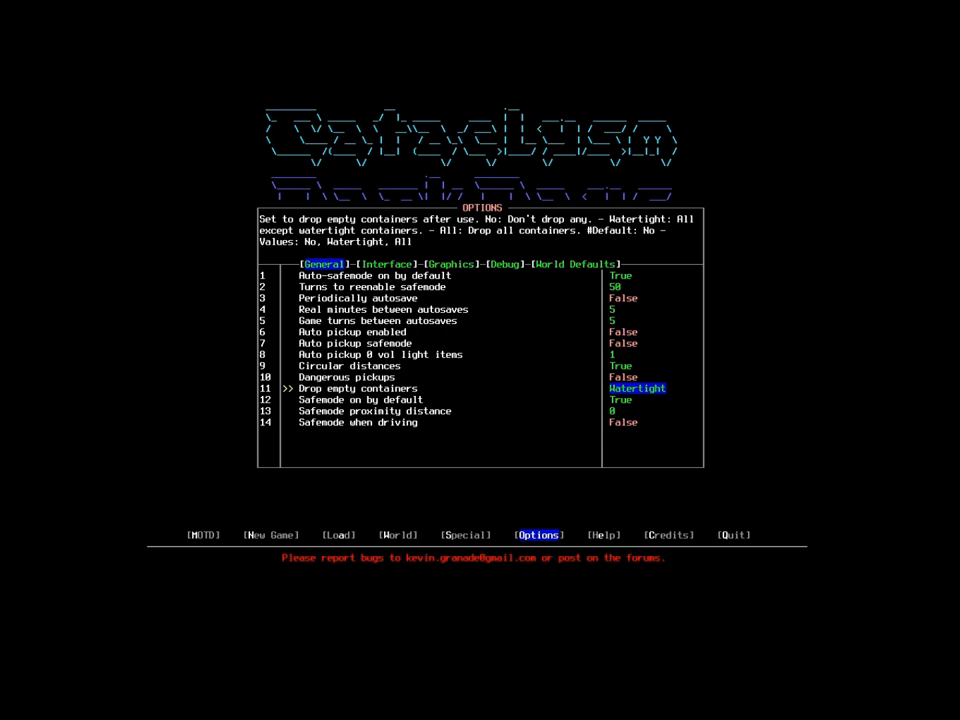
pyautogui.click(387, 264)
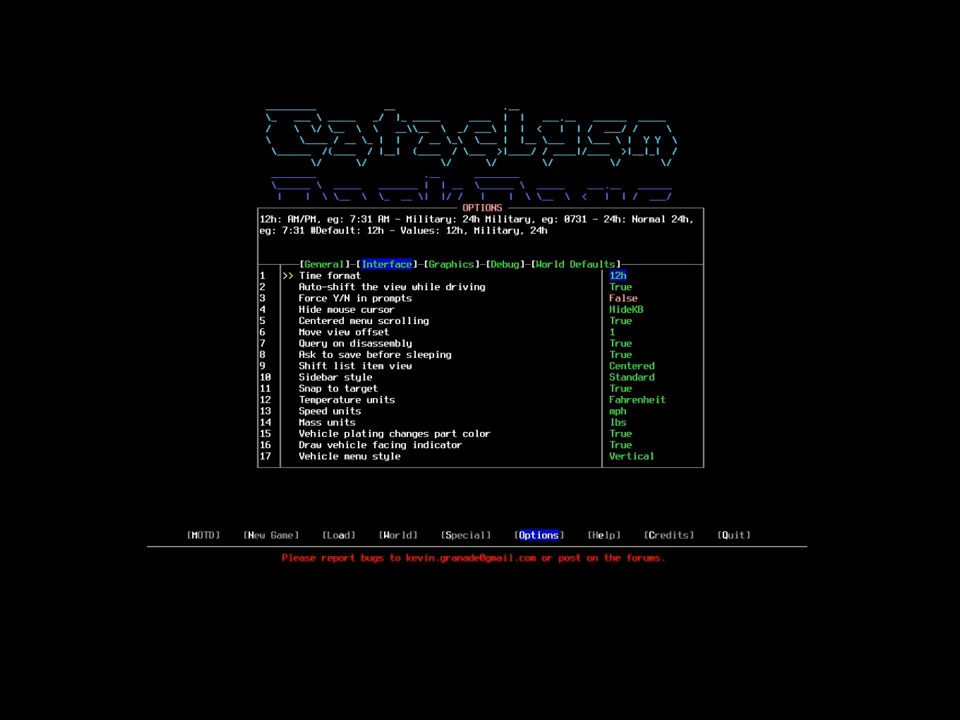
# Set the Interface option 'Ask to save before sleeping' to False.
pyautogui.press('Down')
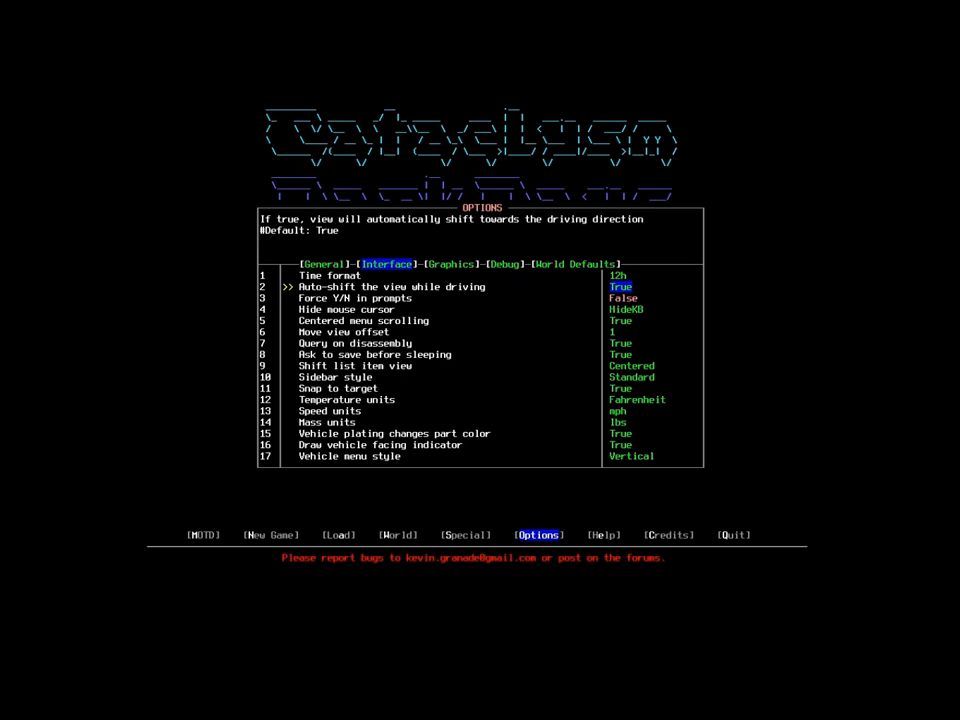
pyautogui.press('down')
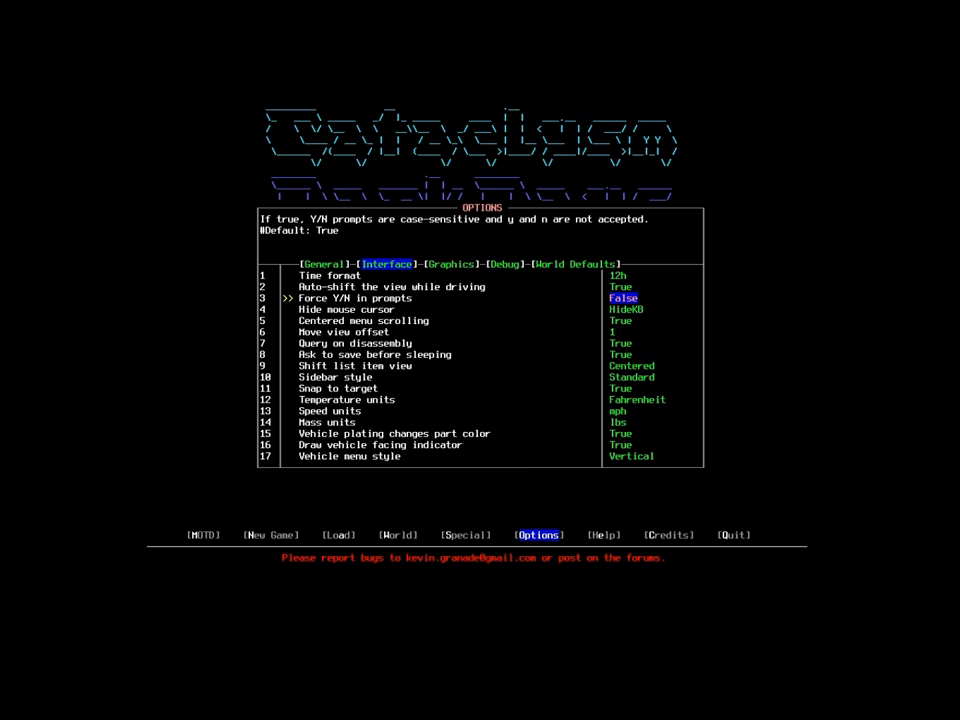
pyautogui.press('Down')
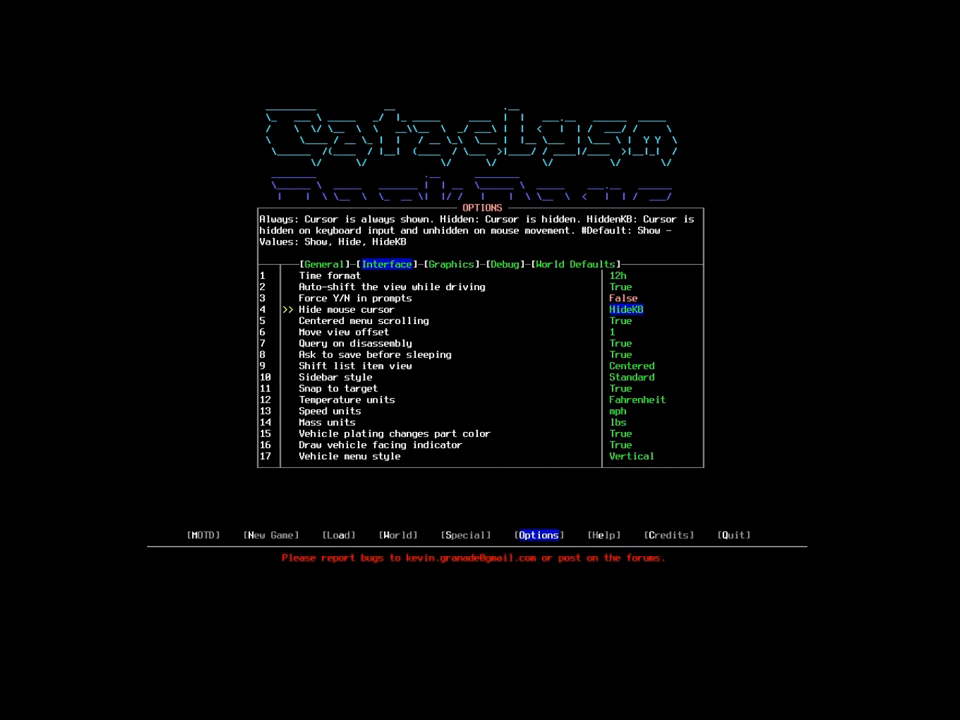
pyautogui.press('Down')
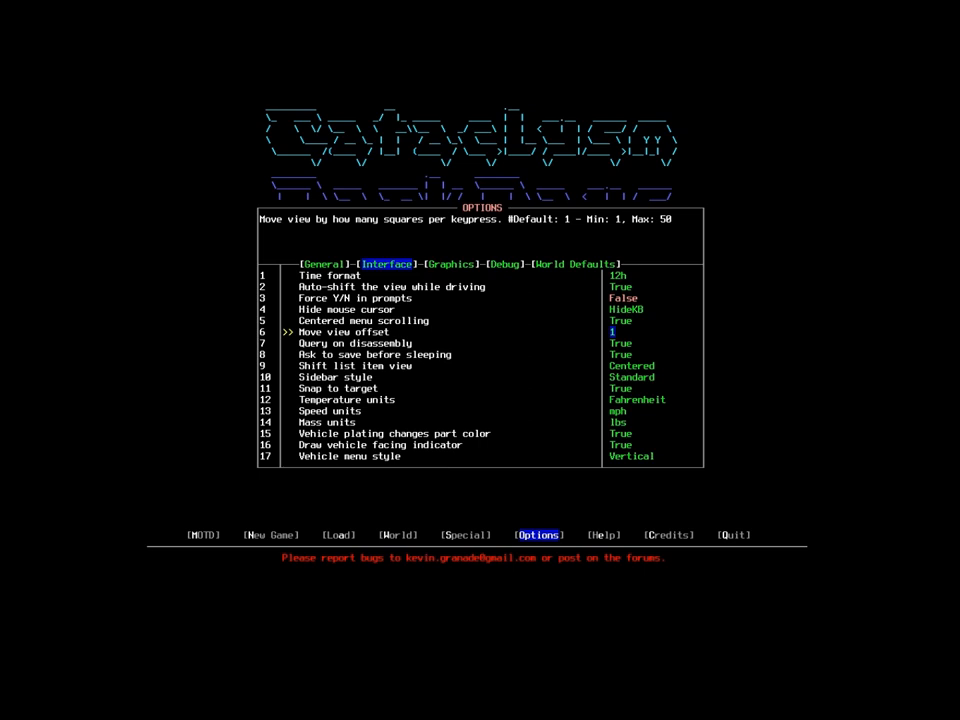
pyautogui.press('DOWN')
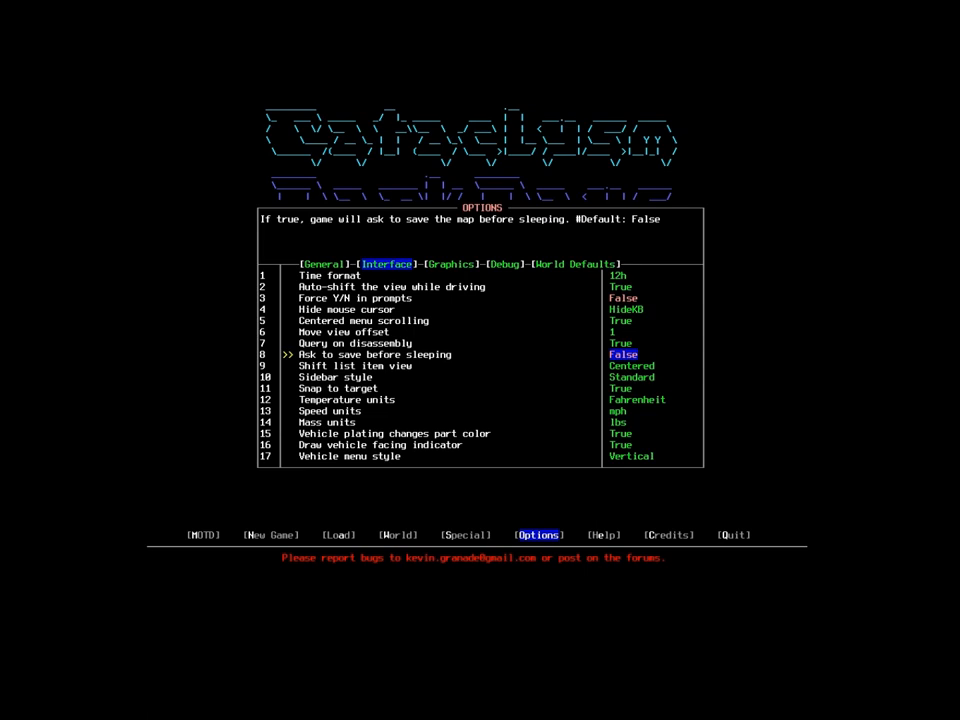
# Review sidebar style, snap to target, units and plating settings, then show Graphics settings.
pyautogui.press('Down')
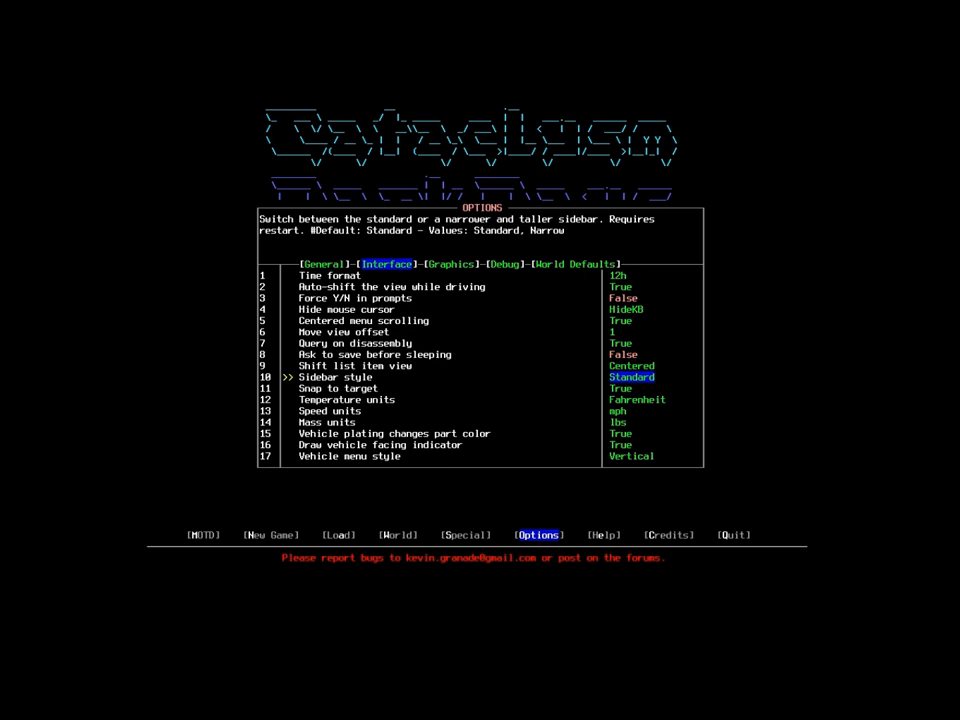
pyautogui.press('Down')
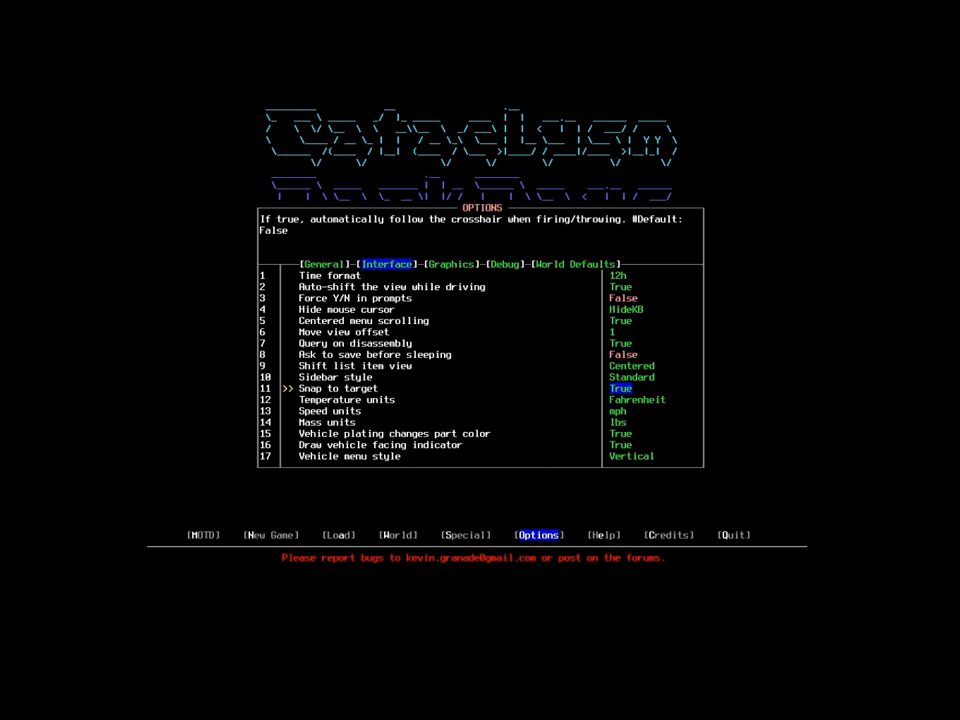
pyautogui.press('Down')
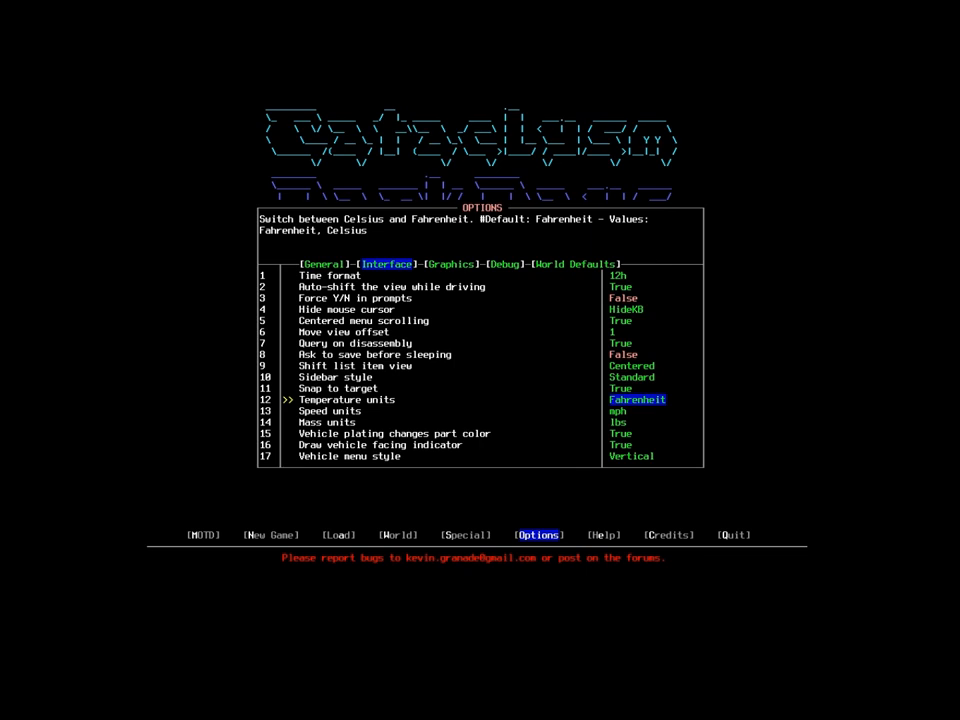
pyautogui.press('Down')
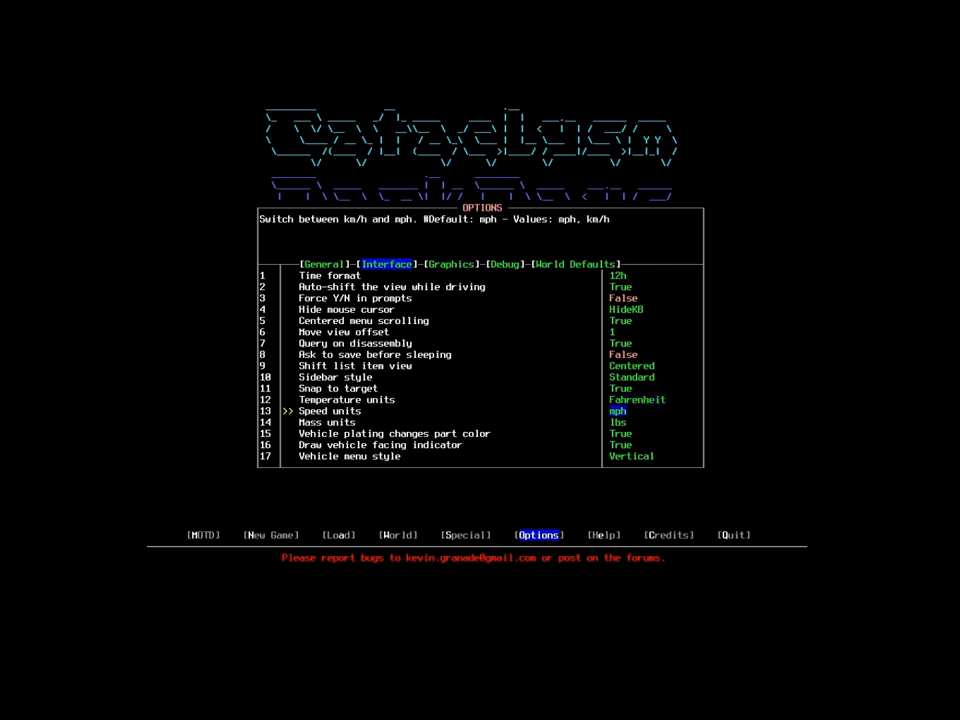
pyautogui.press('Down')
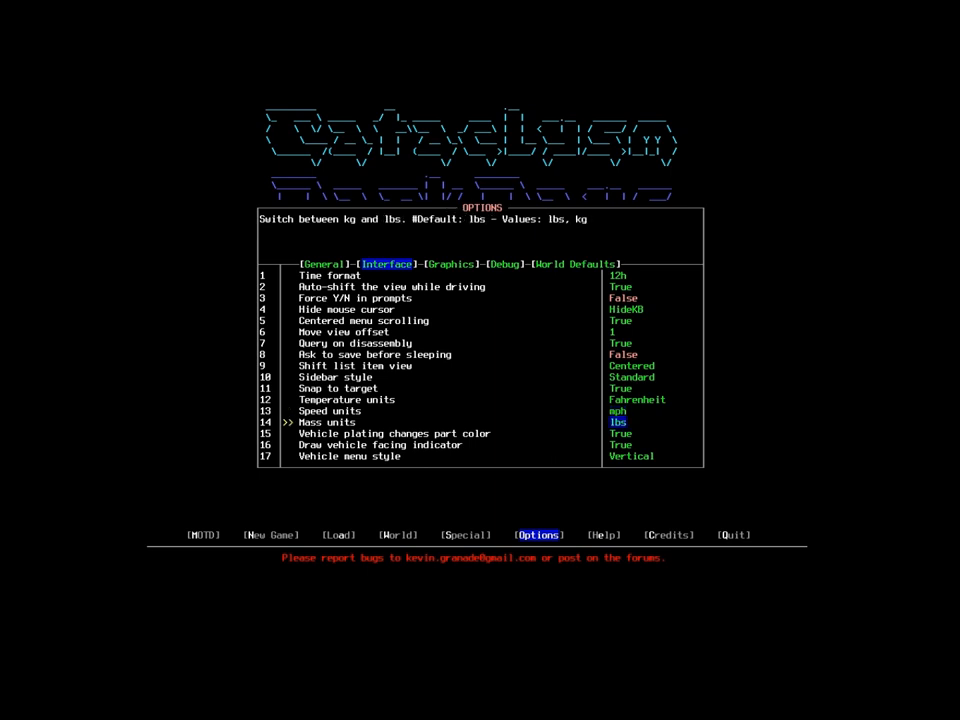
pyautogui.press('Down')
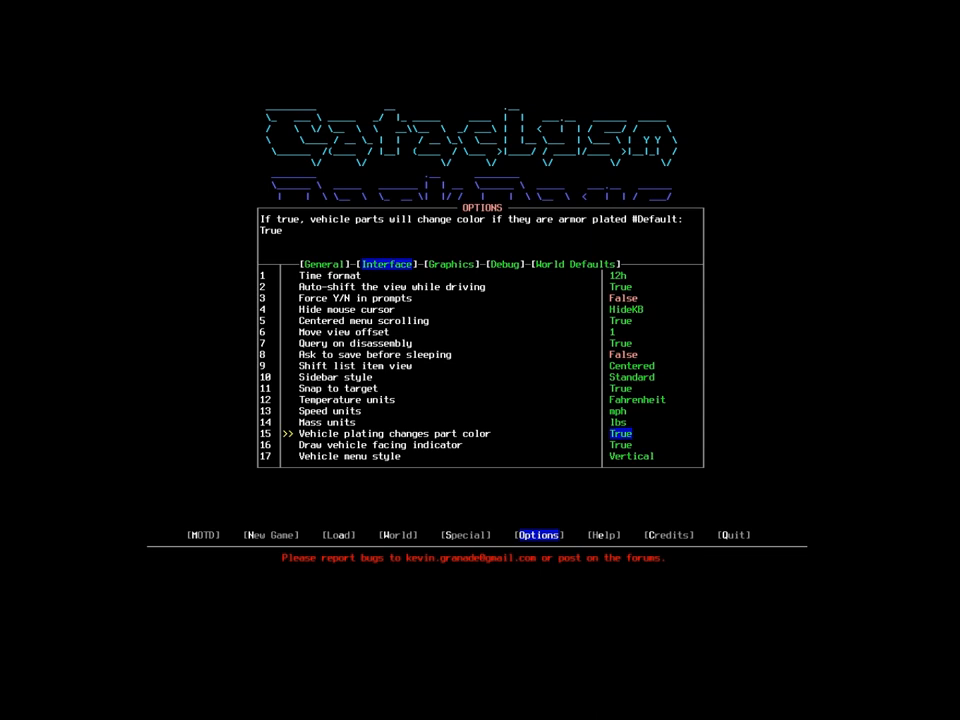
pyautogui.press('Down')
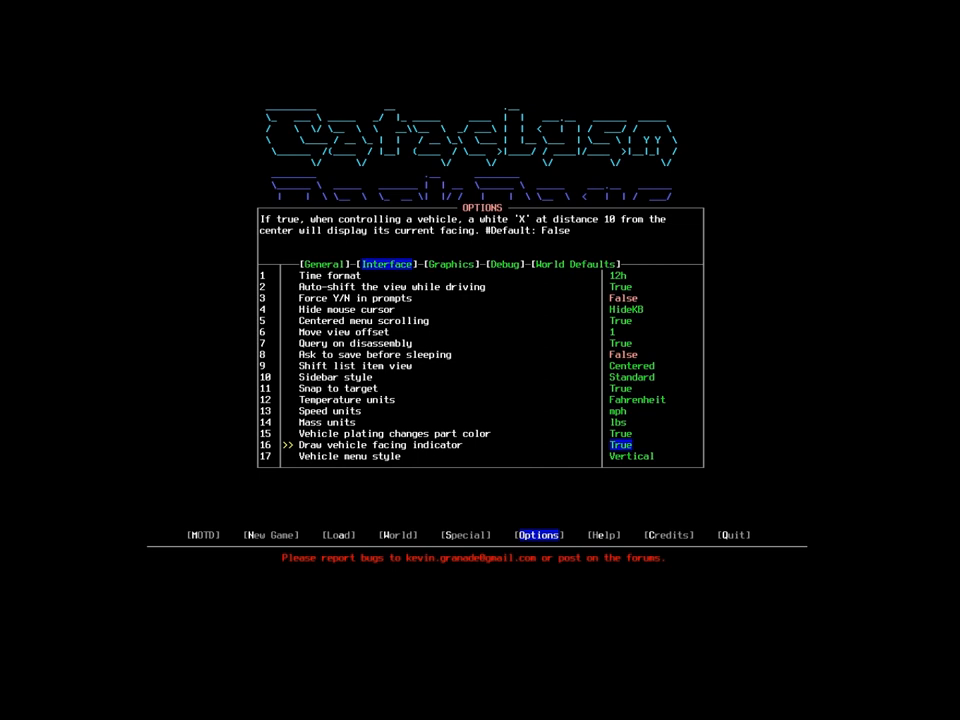
pyautogui.press('down')
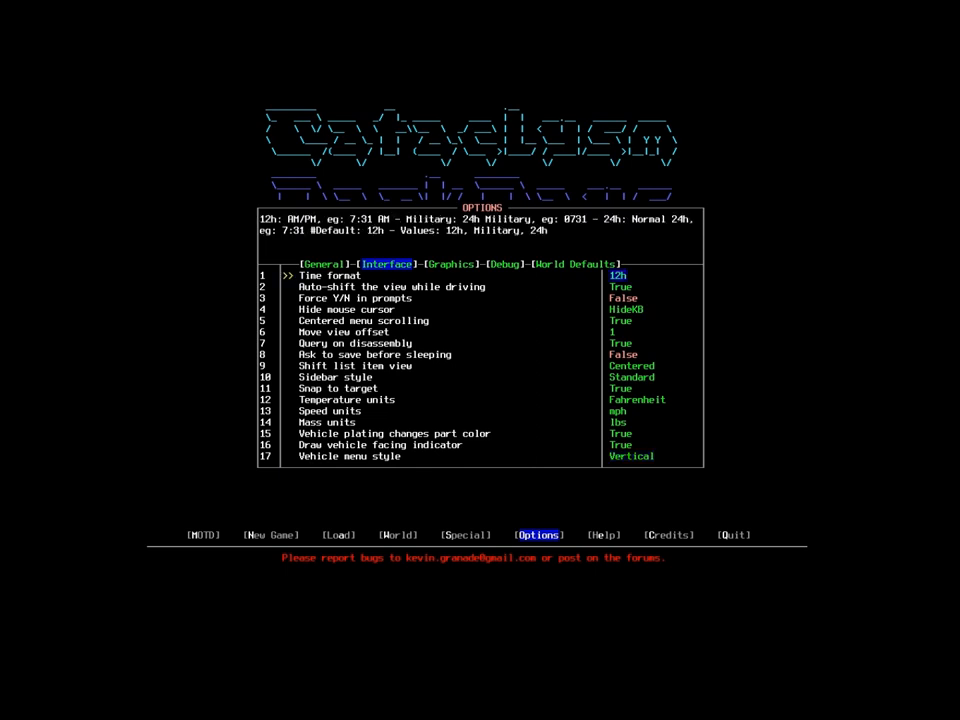
pyautogui.click(451, 264)
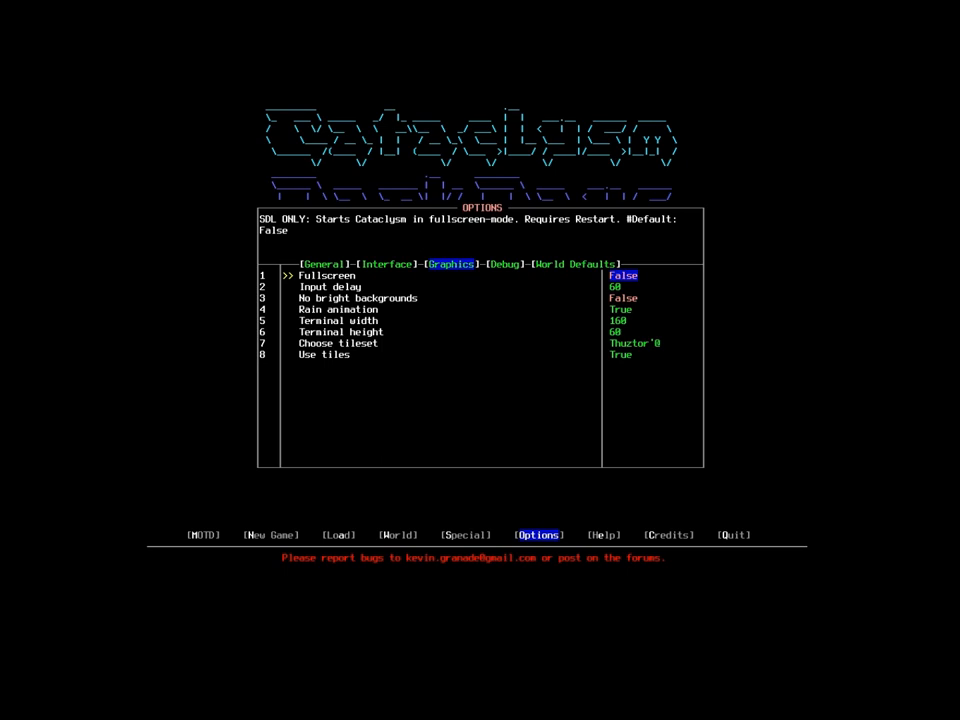
# Set Use tiles to False on the Graphics tab and move to the Debug tab.
pyautogui.press('Down')
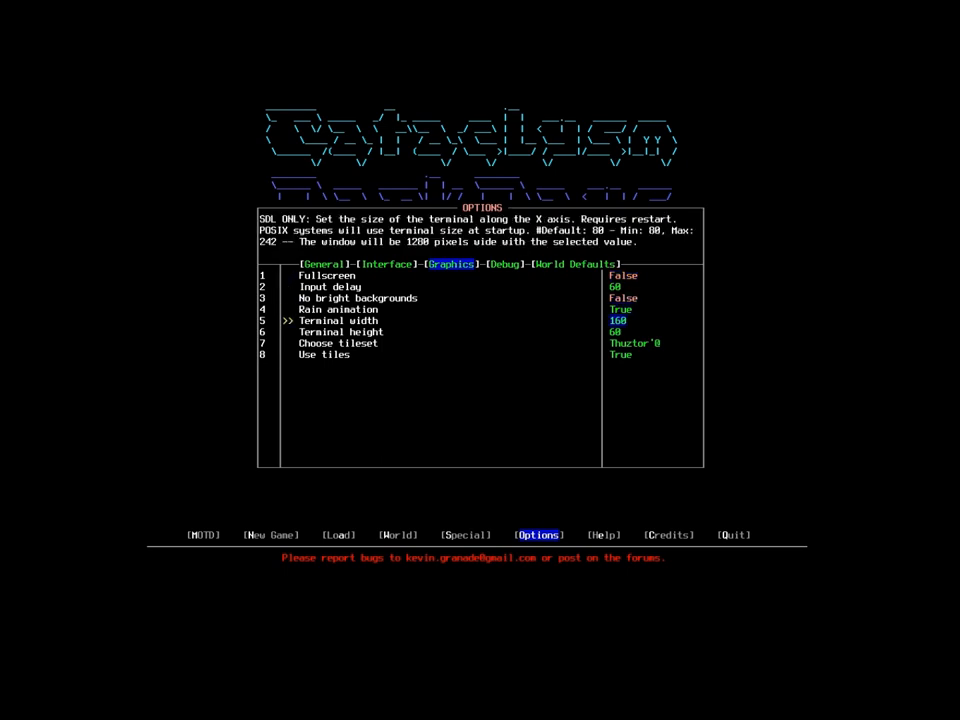
pyautogui.press('Down')
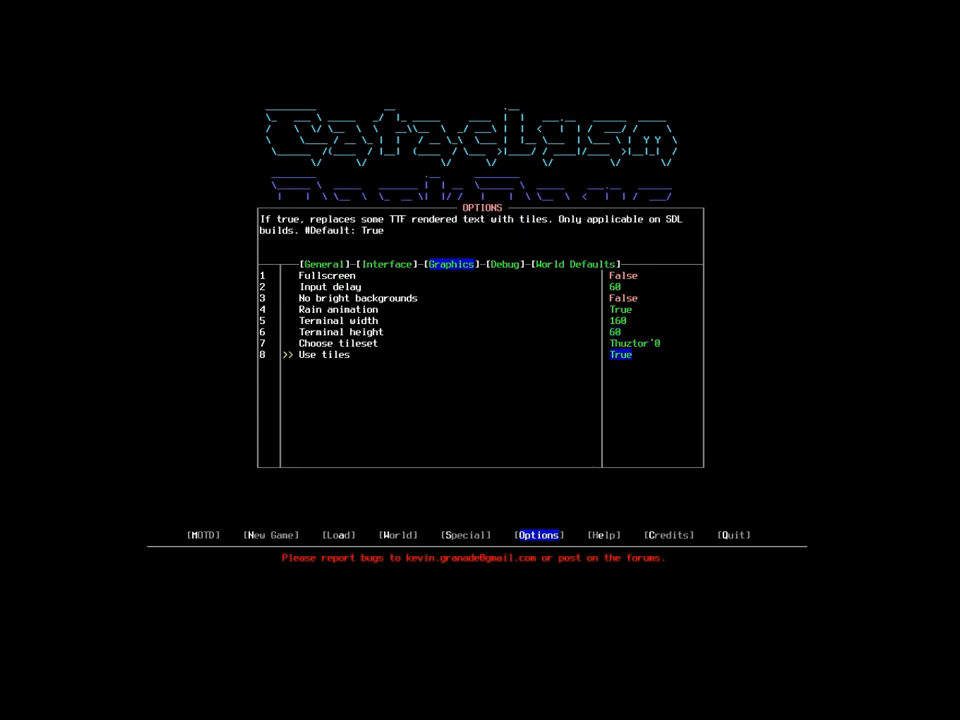
pyautogui.click(620, 354)
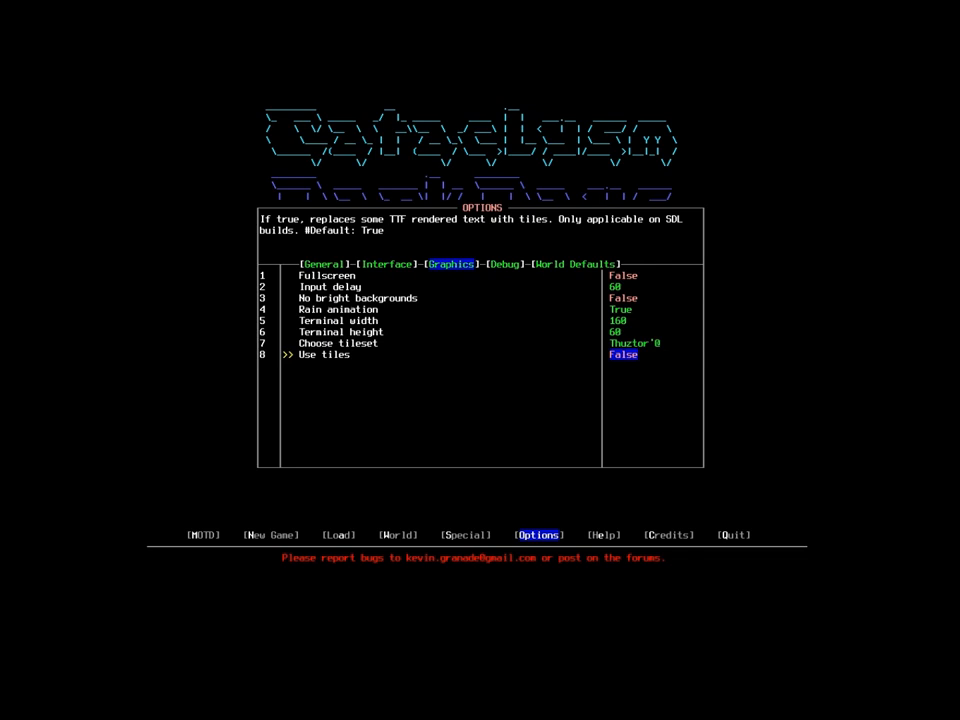
pyautogui.press('Up')
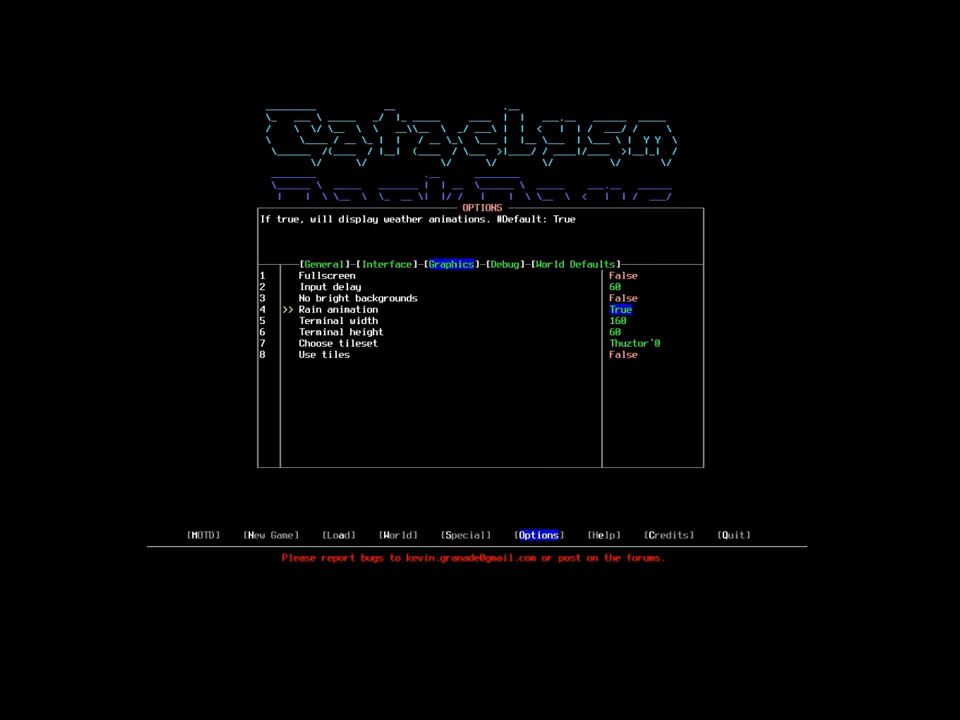
pyautogui.click(574, 264)
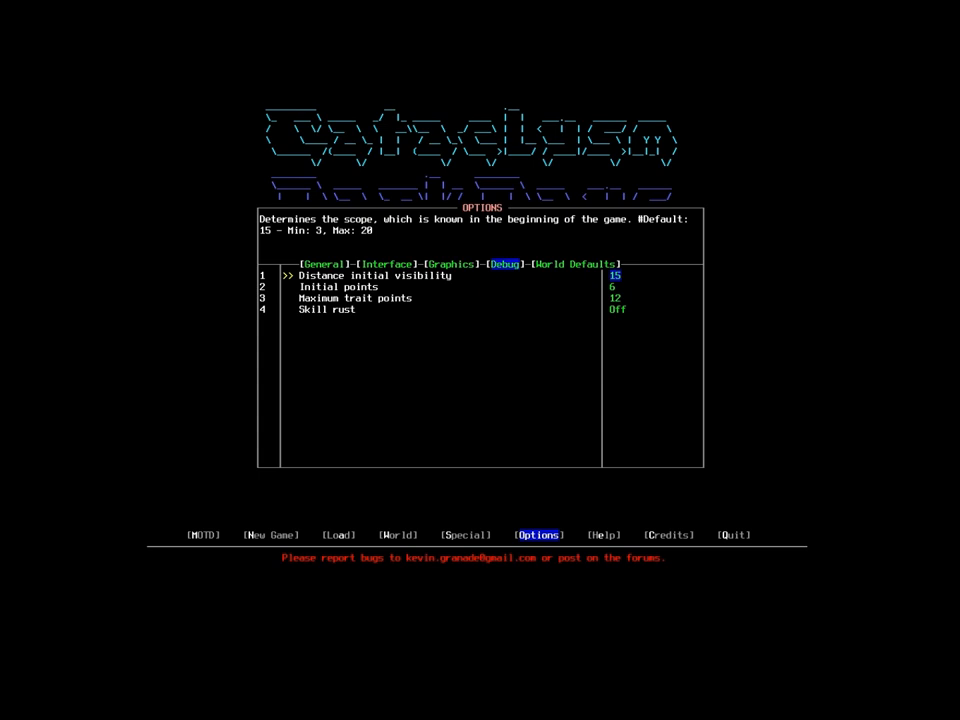
# Review initial points, maximum trait points and skill rust, then show World Defaults.
pyautogui.press('Down')
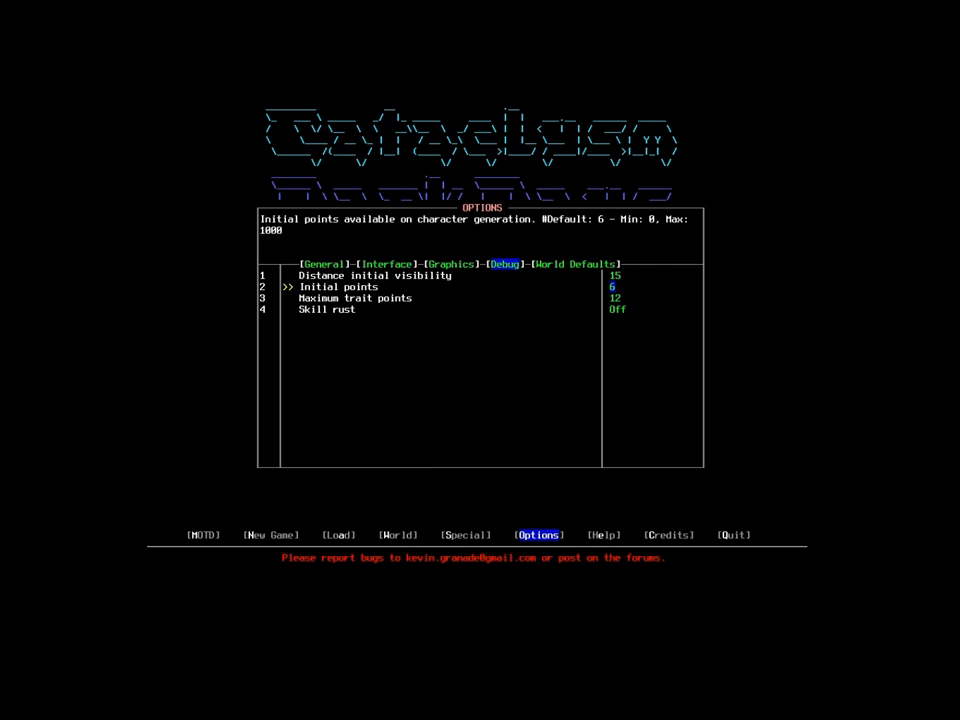
pyautogui.press('Down')
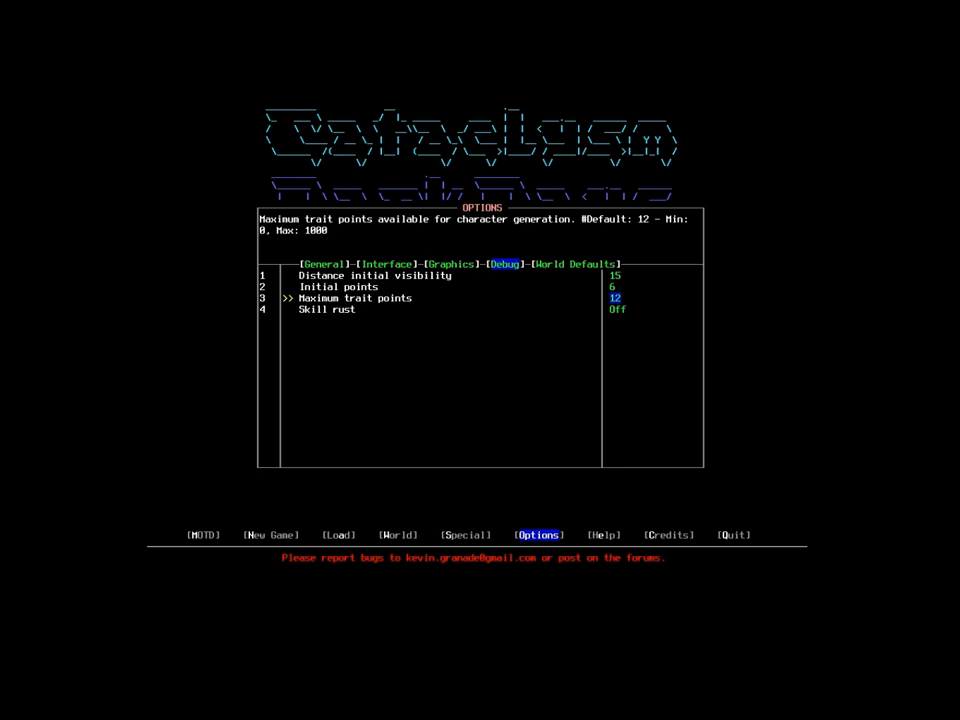
pyautogui.press('Down')
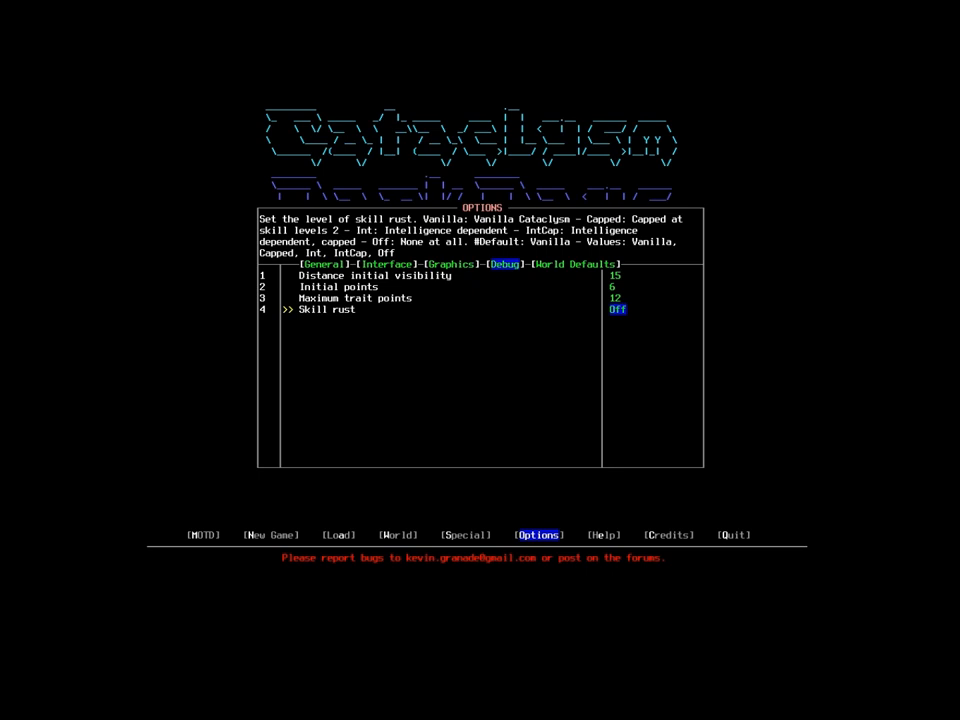
pyautogui.click(569, 264)
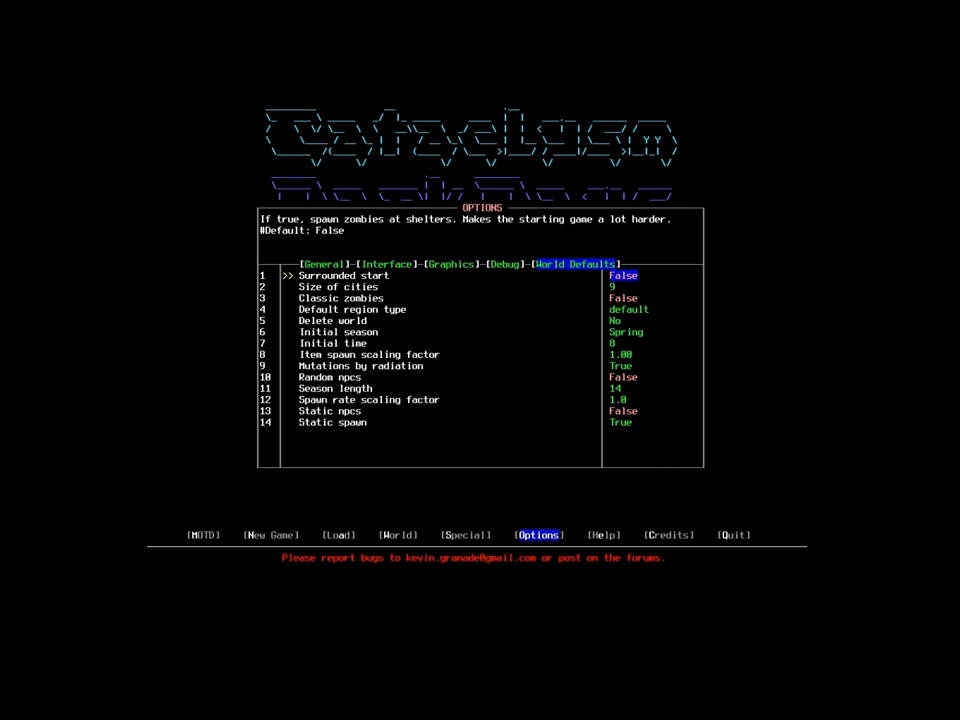
# Lower World Defaults 'Size of cities' from 9 to 6.
pyautogui.press('Down')
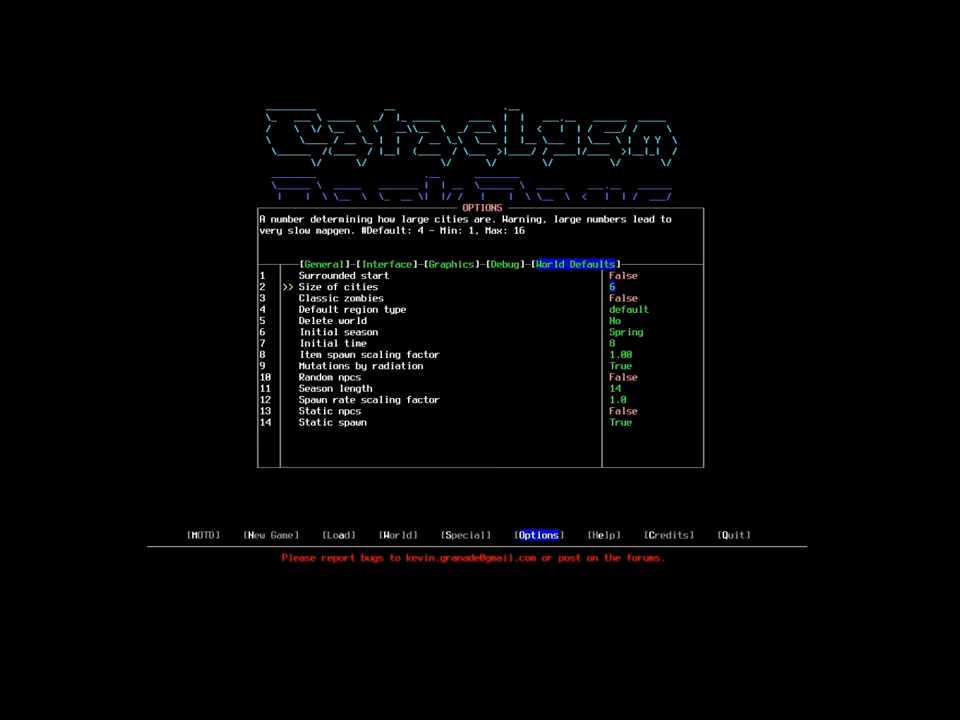
pyautogui.press('Down')
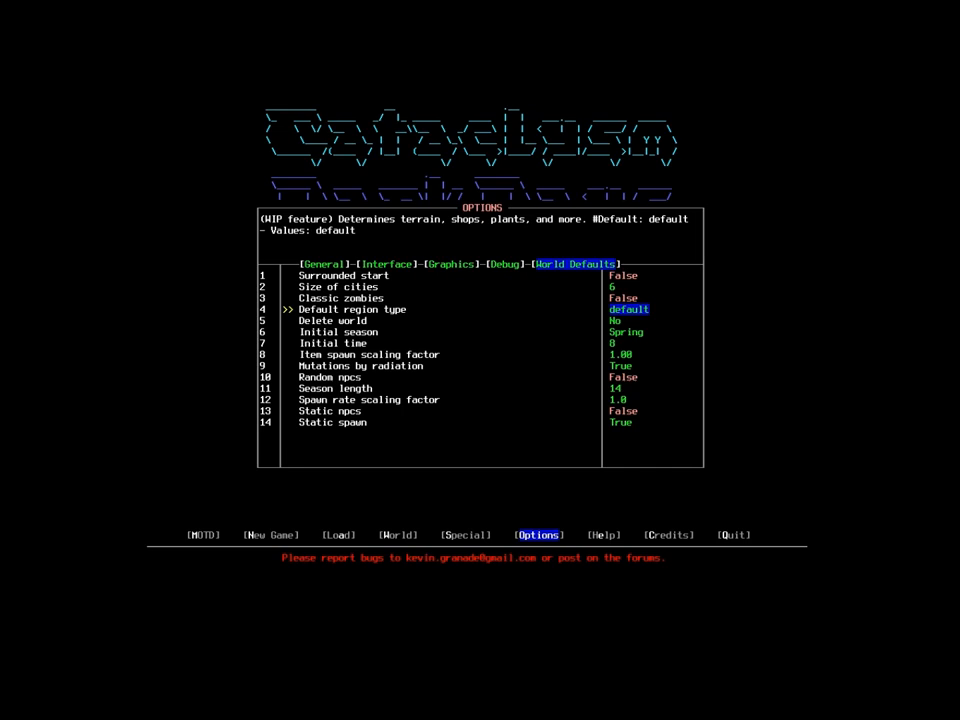
pyautogui.press('Down')
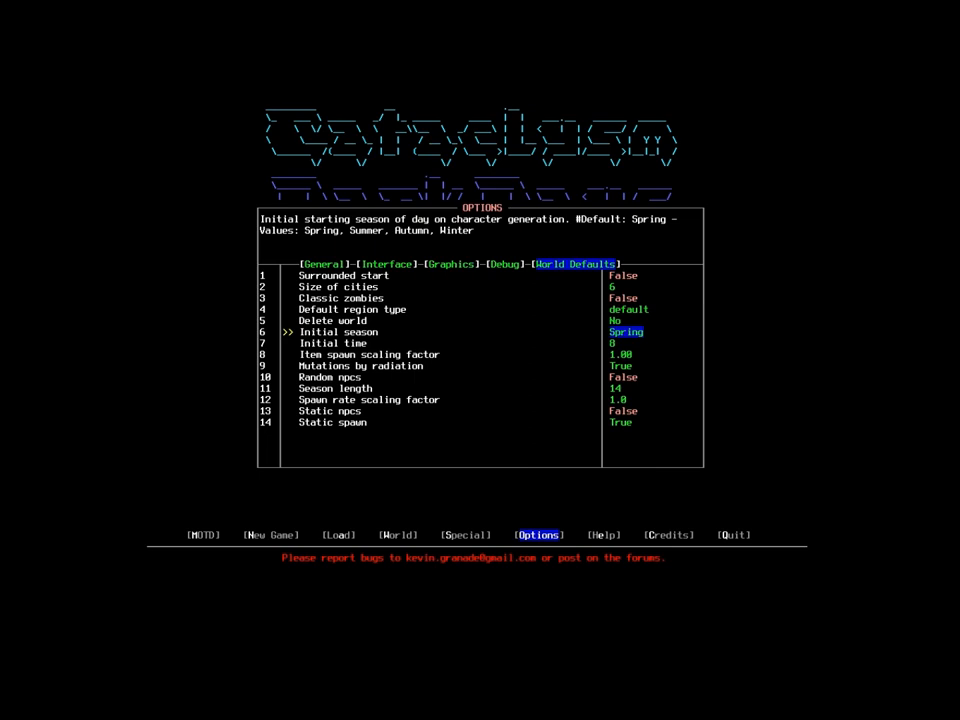
pyautogui.press('Down')
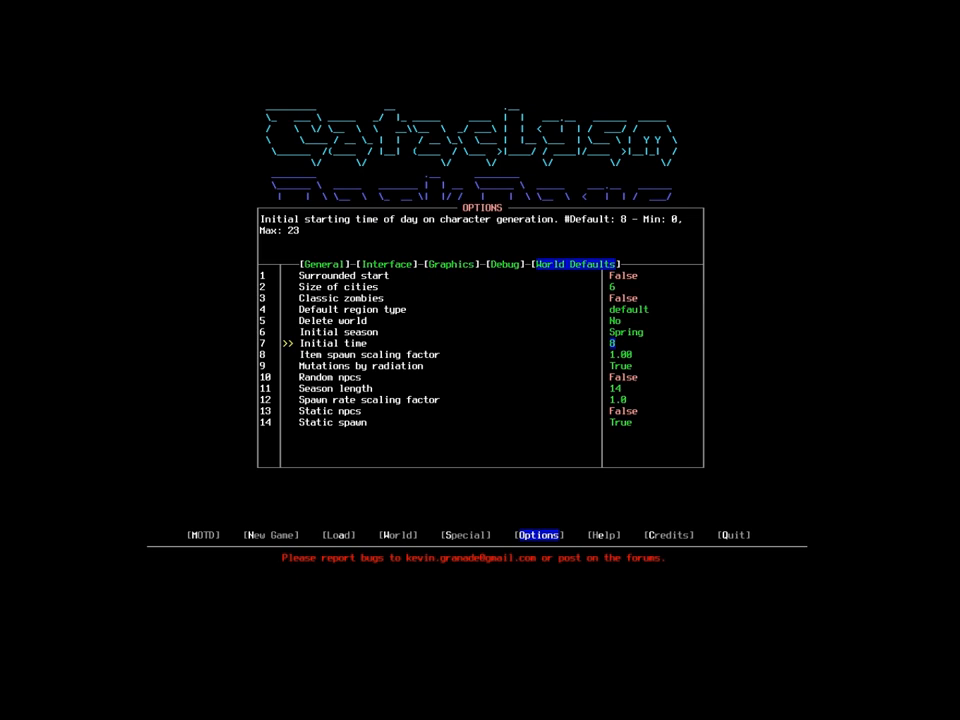
pyautogui.press('down')
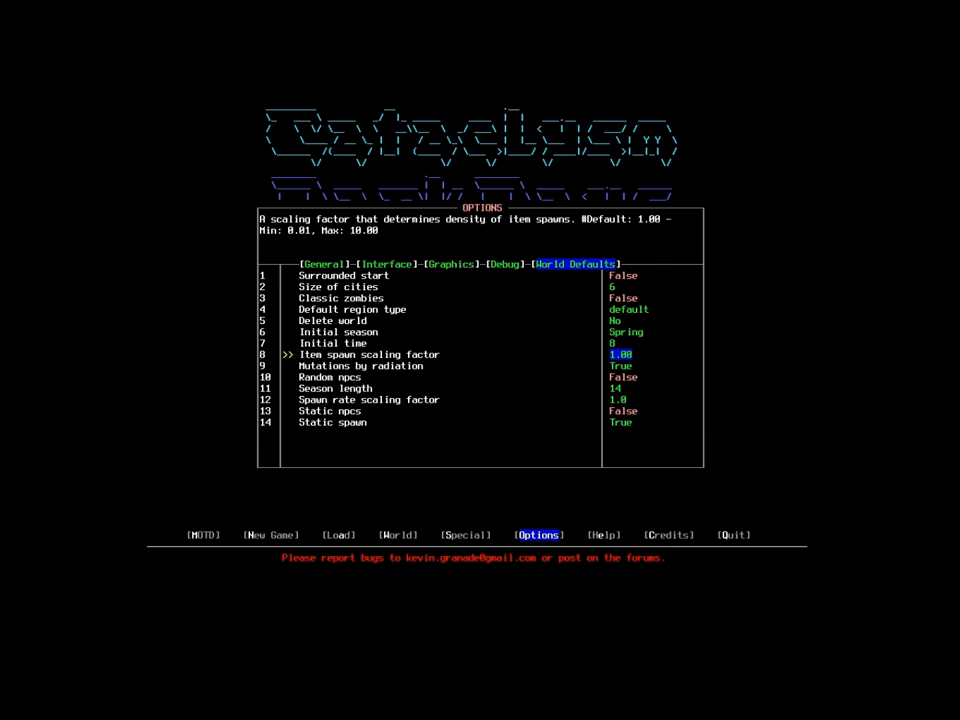
pyautogui.press('Down')
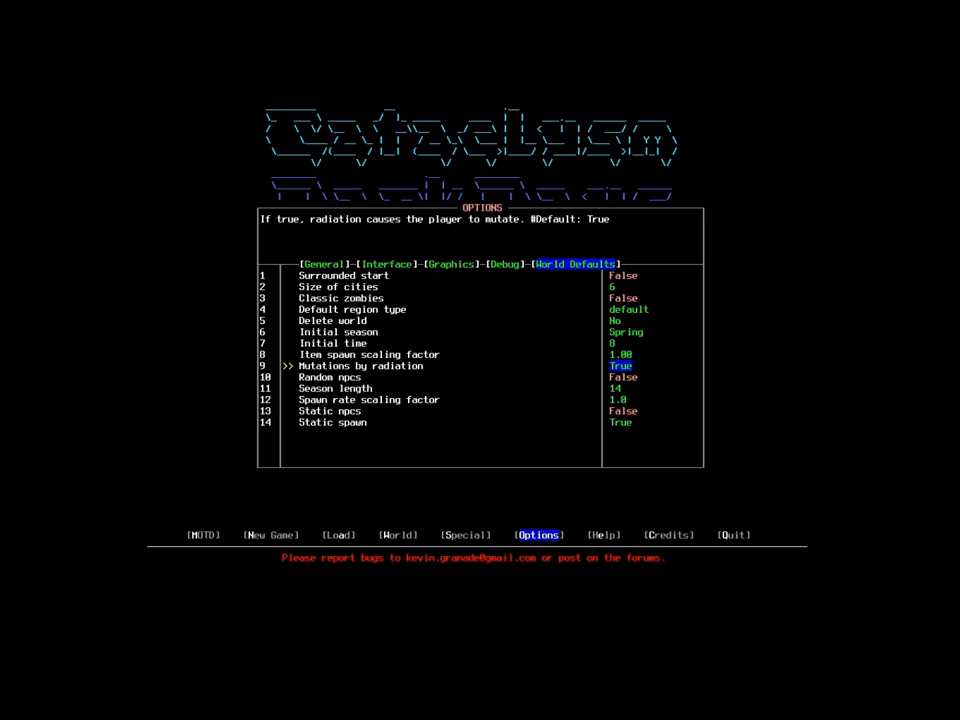
pyautogui.press('Down')
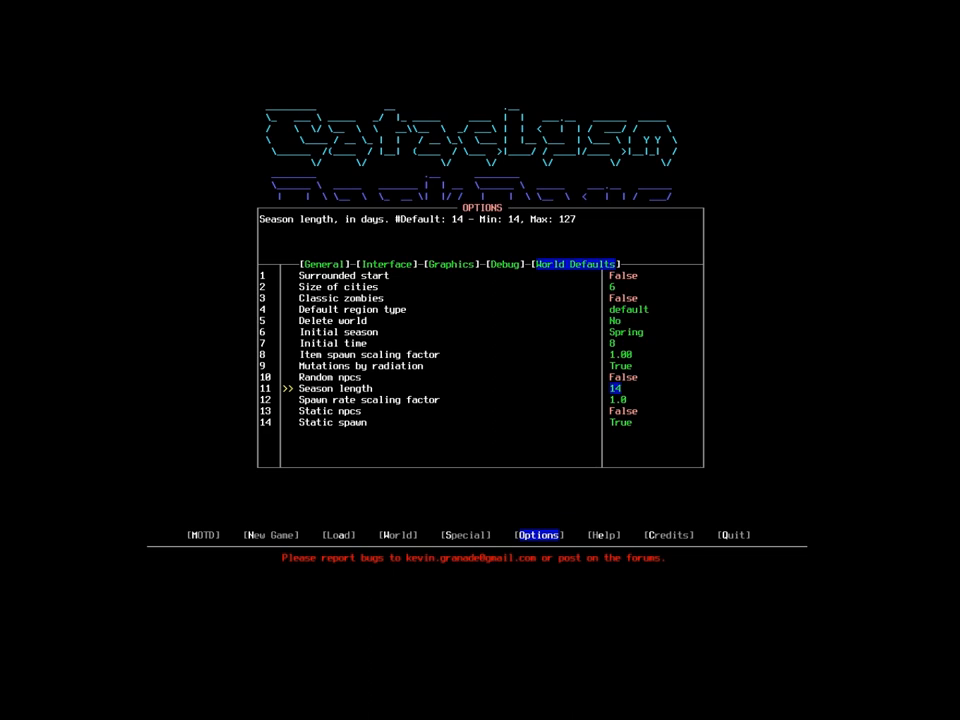
# Set Season length to 28 days, then step down to the static NPCs setting.
pyautogui.press('right')
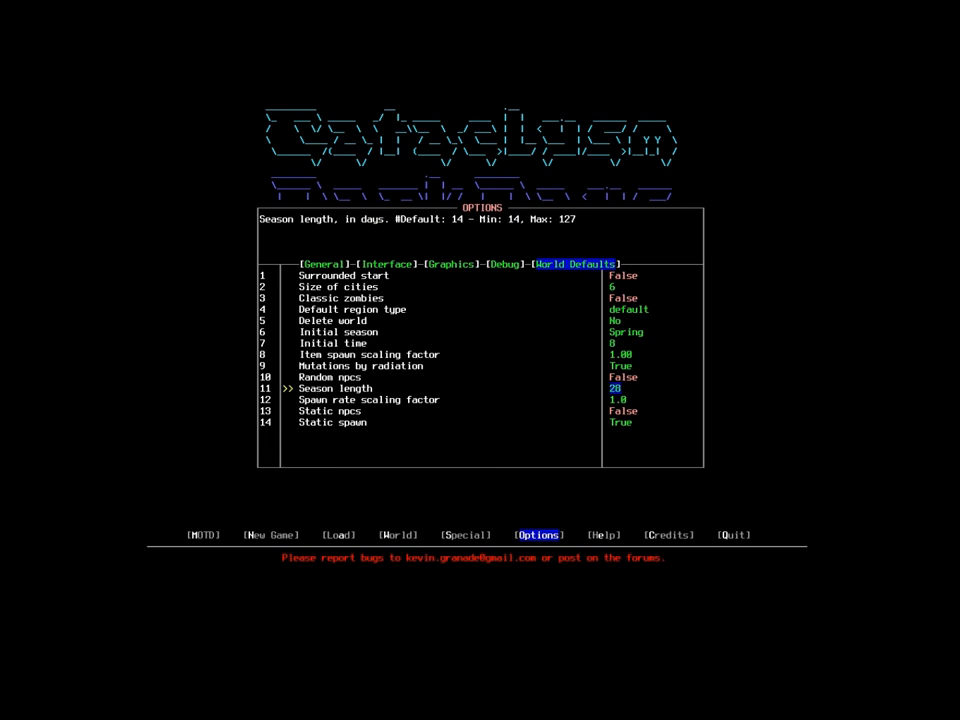
pyautogui.press('Down')
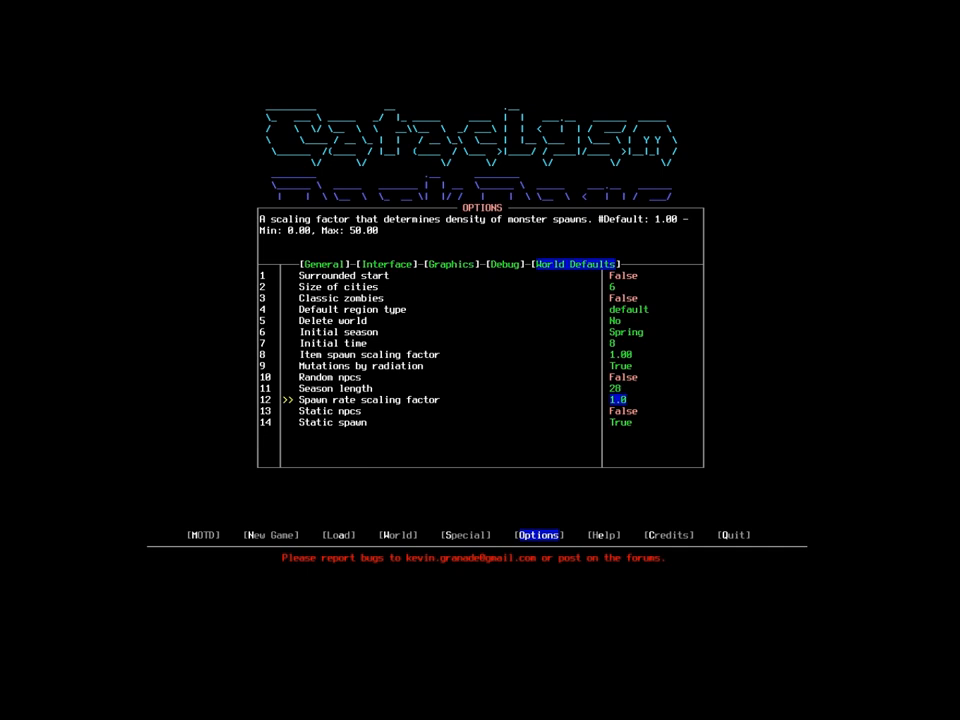
pyautogui.press('Down')
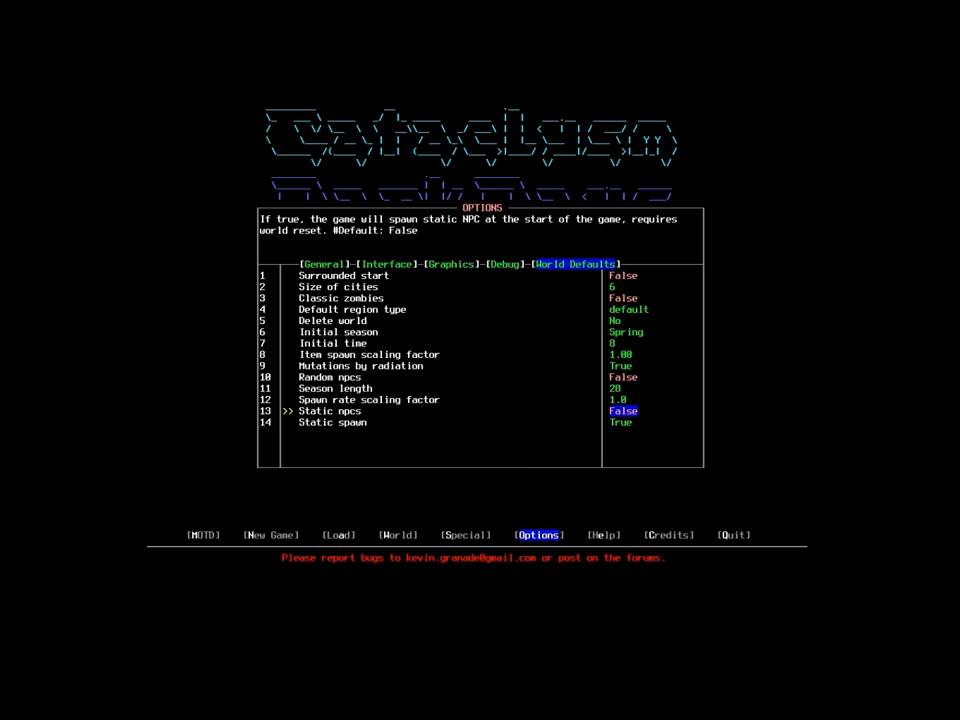
# Step past Static npcs and Static spawn, then return to the General tab.
pyautogui.press('Down')
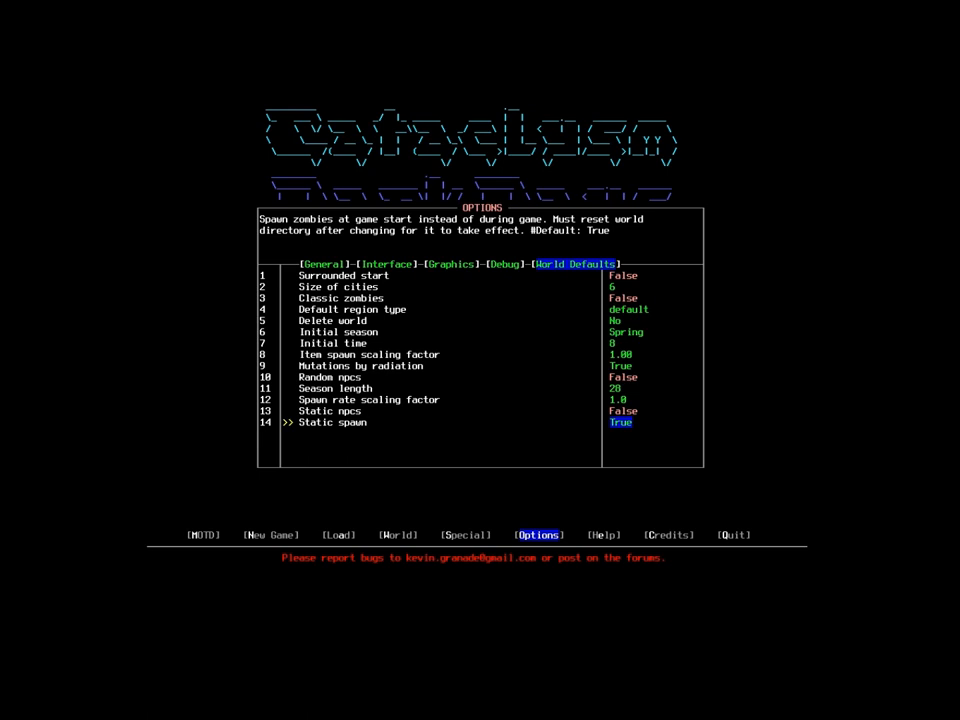
pyautogui.click(325, 263)
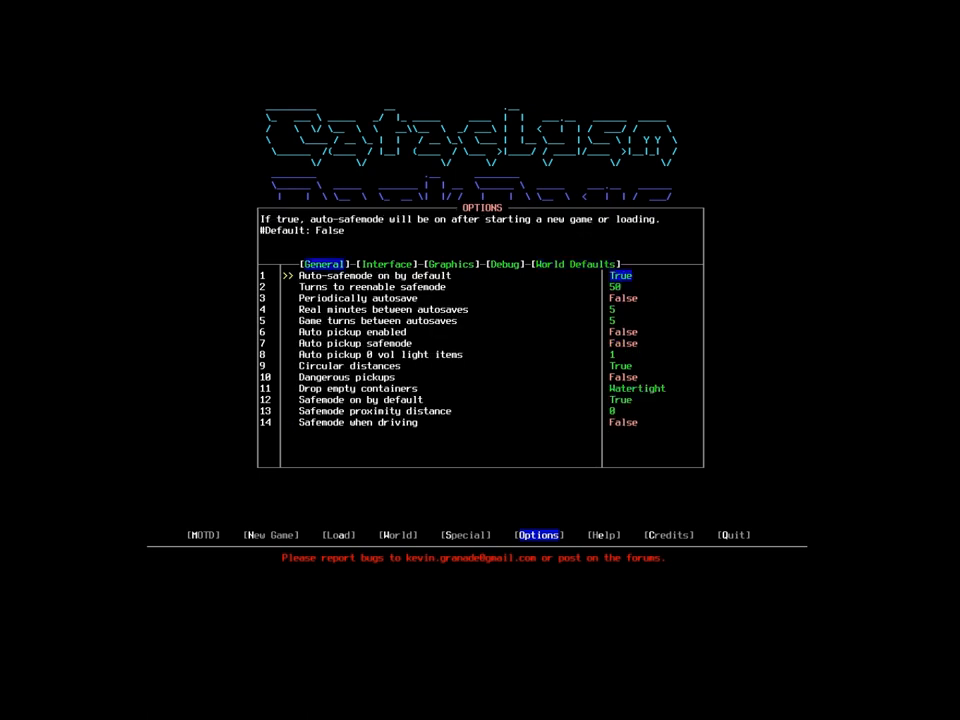
# Save the changed options and start World > Create World.
pyautogui.press('Escape')
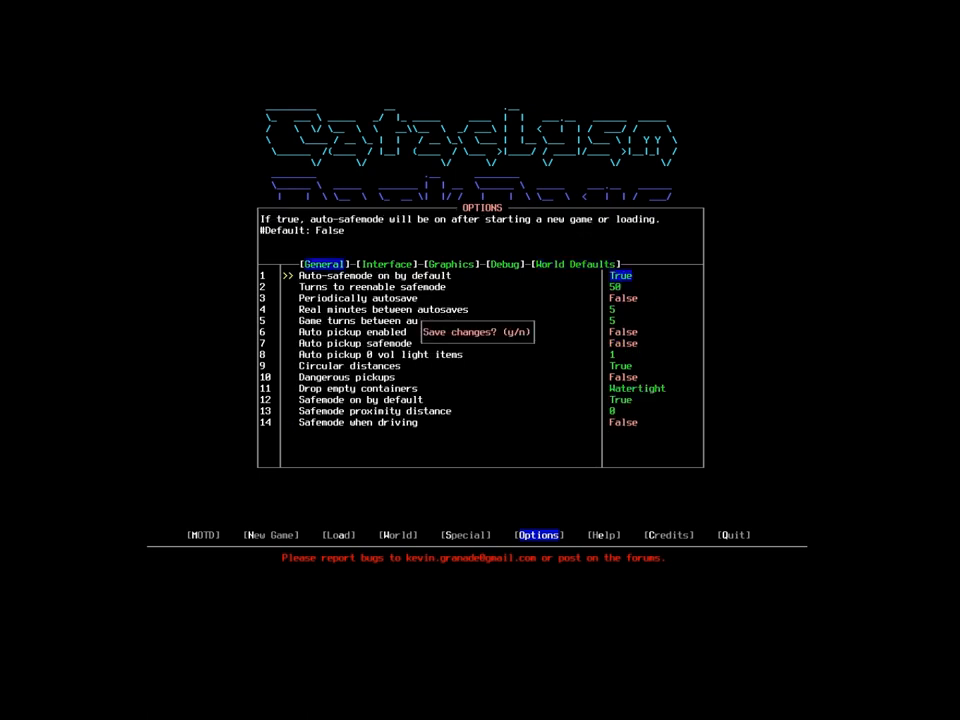
pyautogui.press('y')
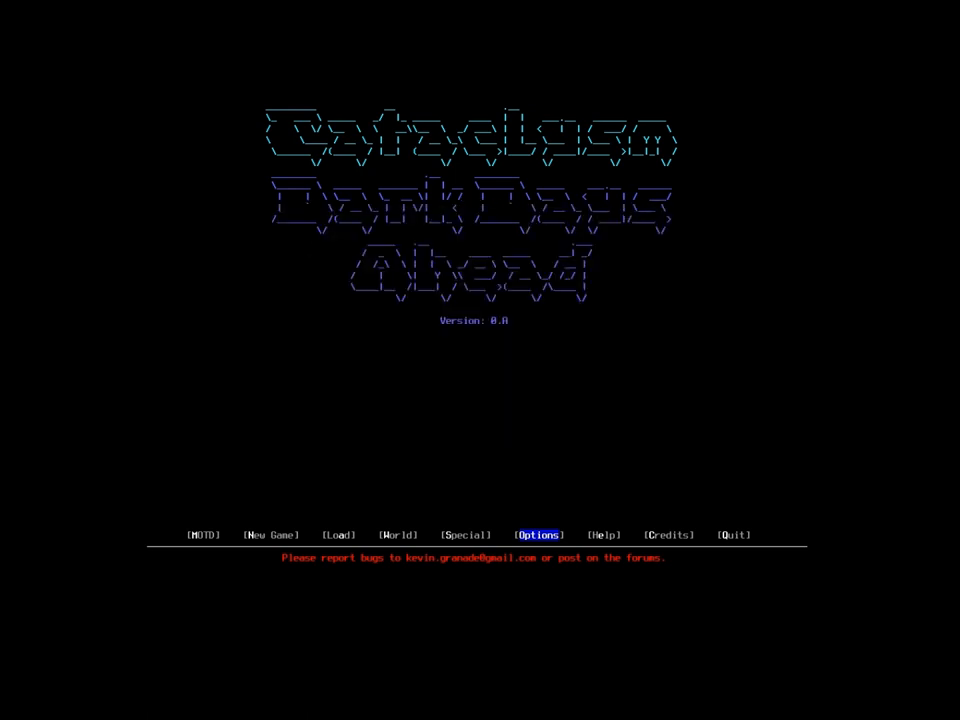
pyautogui.click(397, 535)
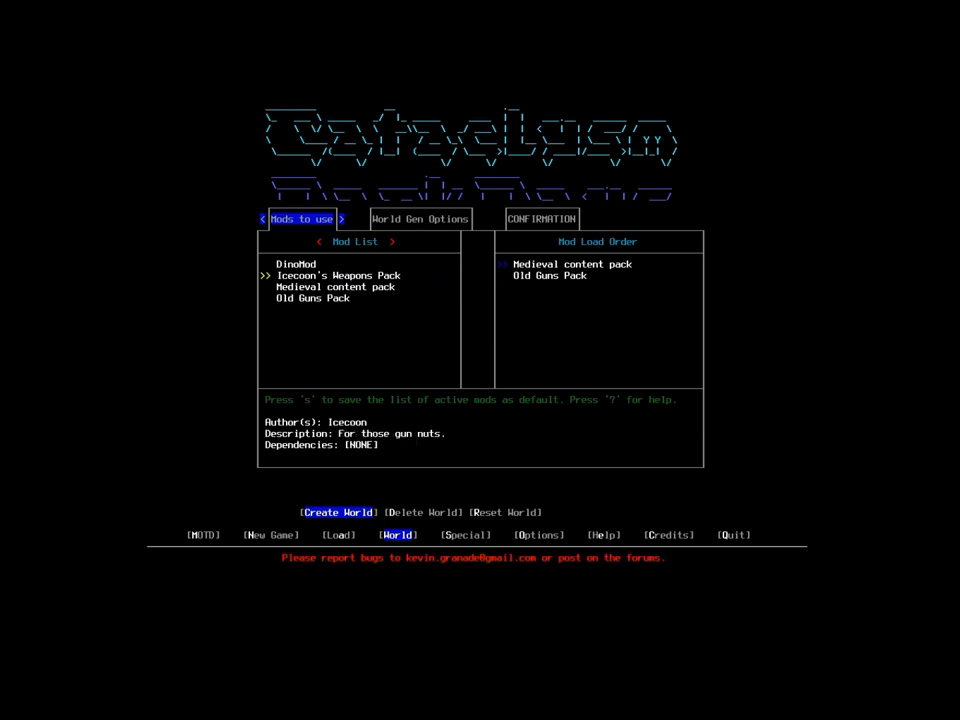
# Add Icecoon's Weapons Pack and DinoMod to the load order and save all four mods as default.
pyautogui.press('up')
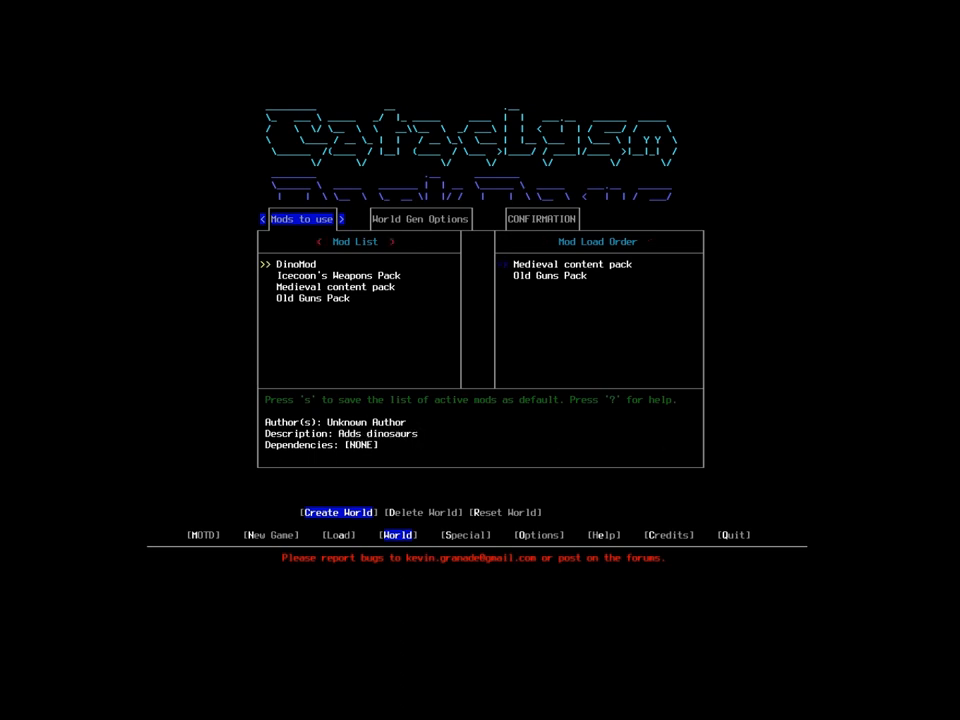
pyautogui.press('Down')
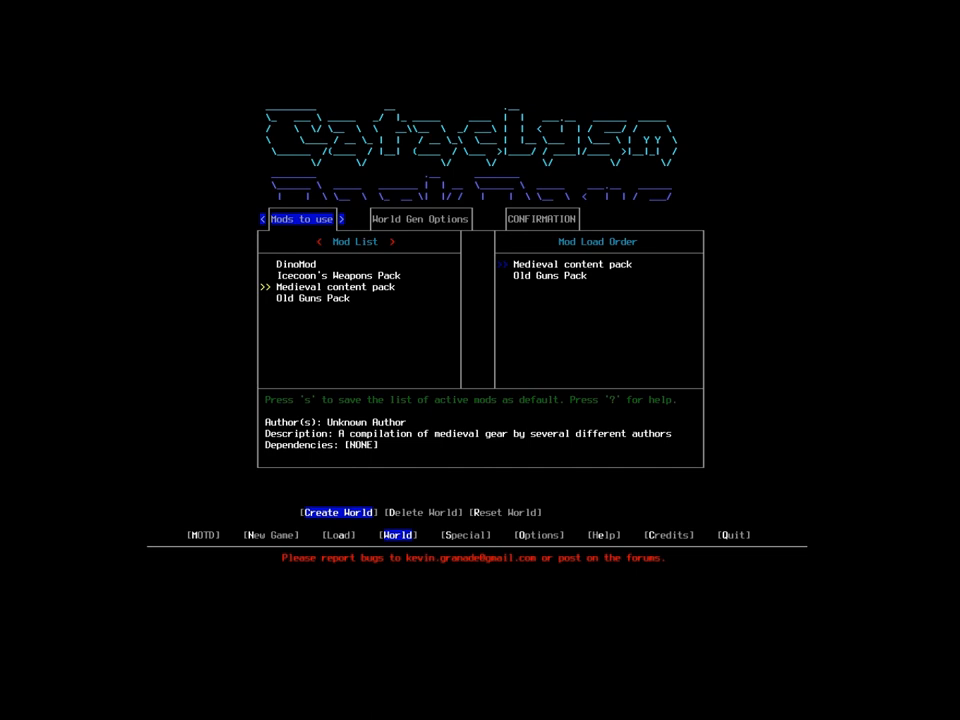
pyautogui.press('Up')
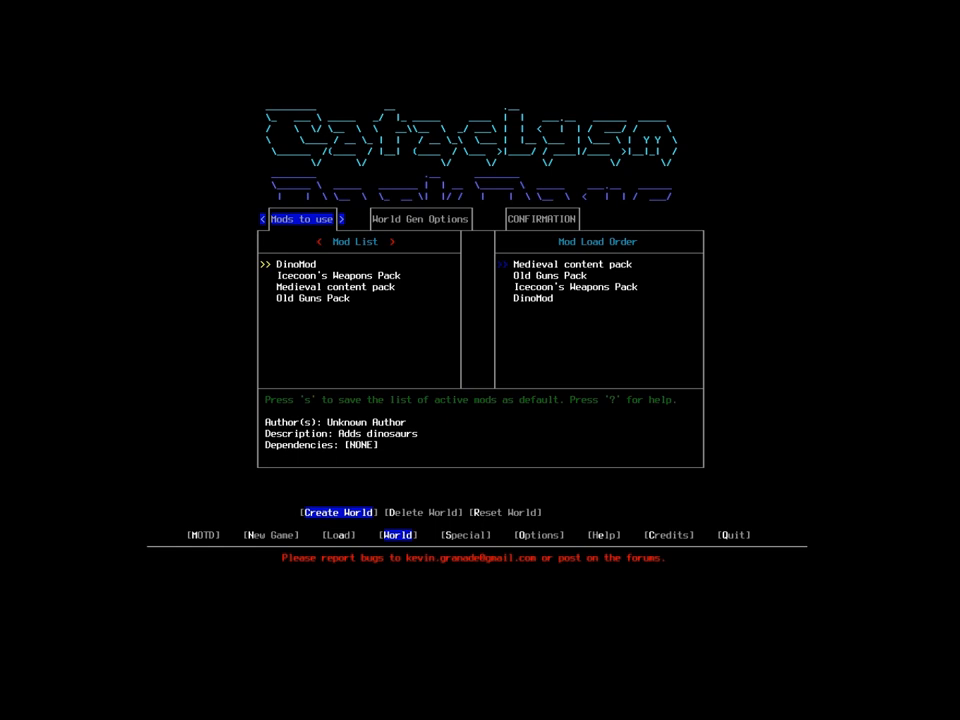
pyautogui.press('s')
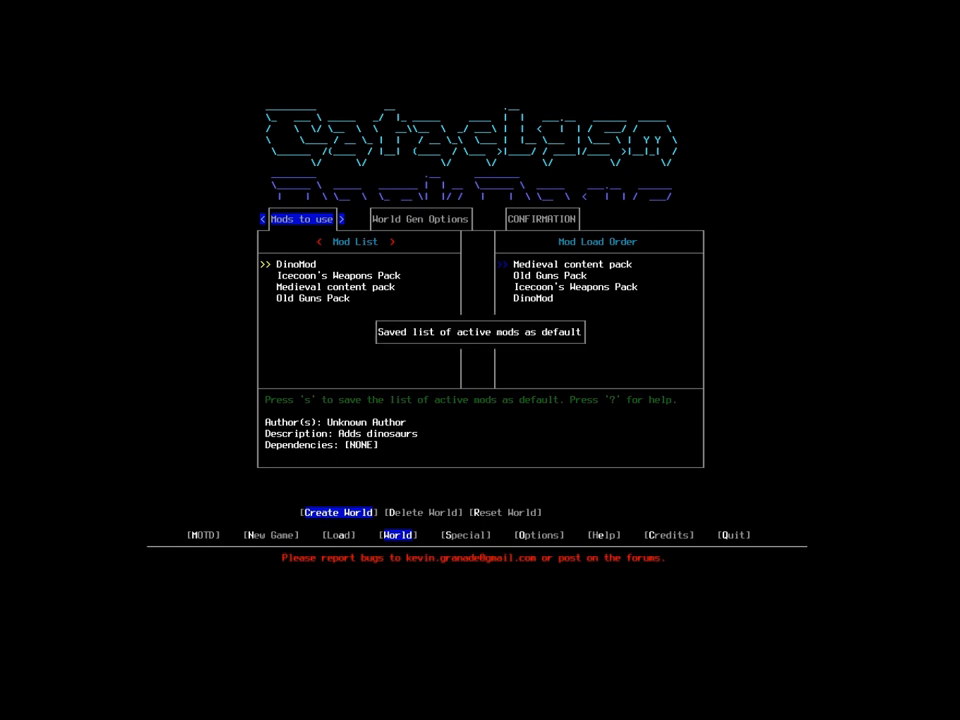
pyautogui.click(419, 218)
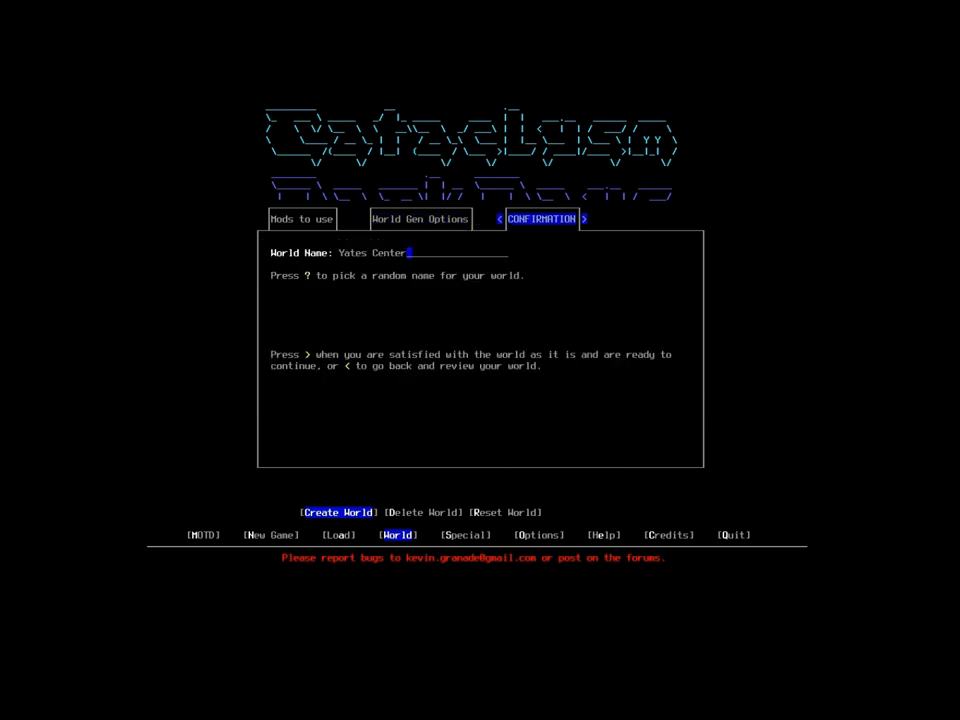
# Replace the suggested world name with 'Asphodel County' and finish setup to reach confirmation.
pyautogui.press('Backspace')
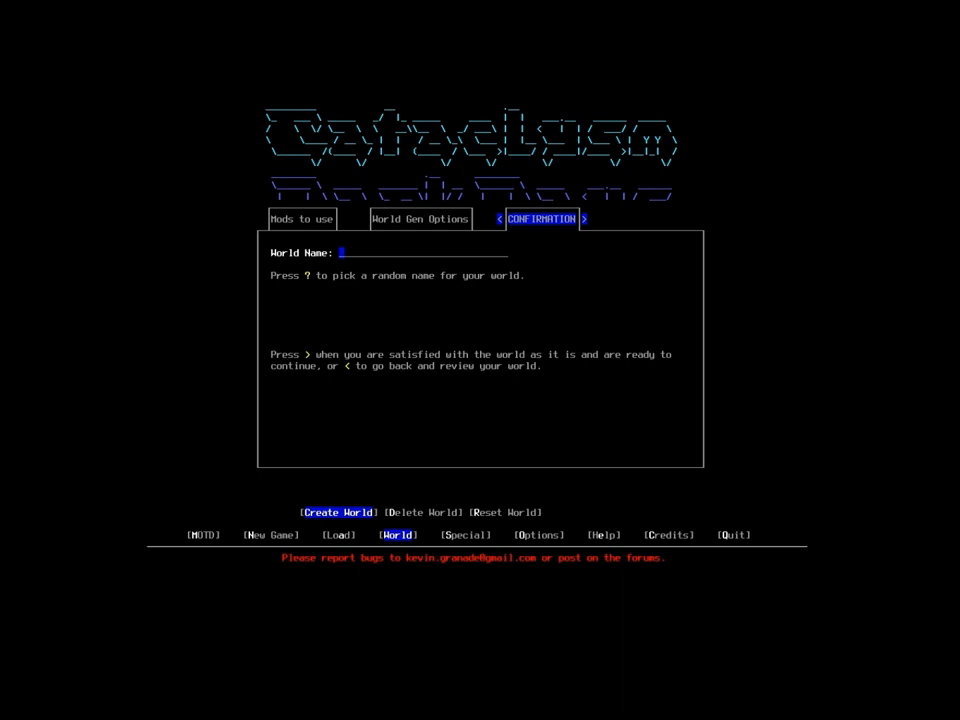
pyautogui.write('Asphodel Countyu')
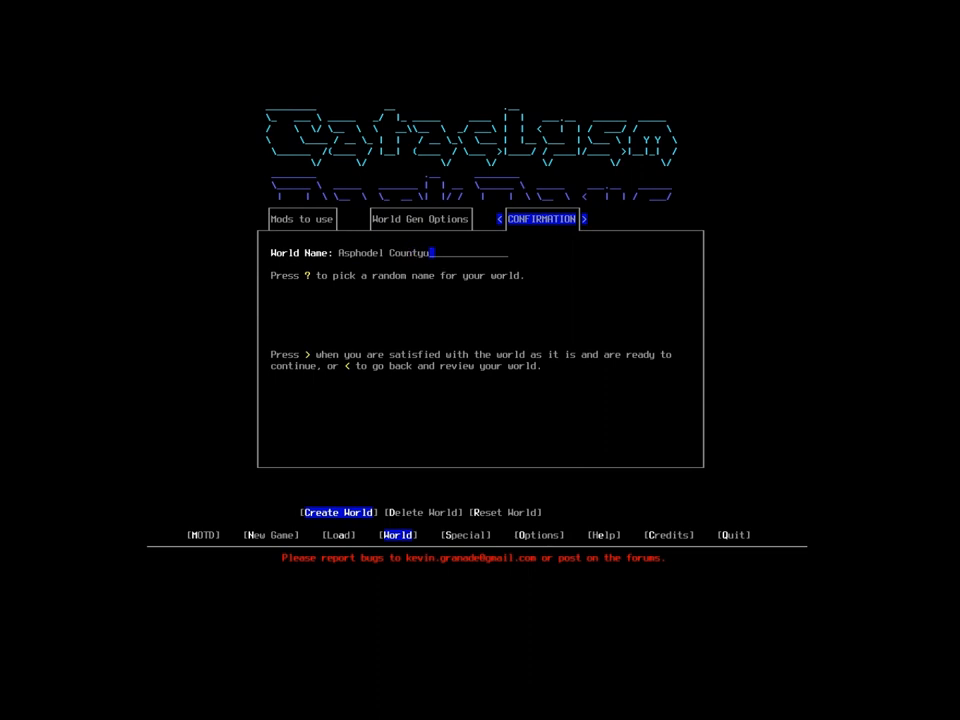
pyautogui.press('Backspace')
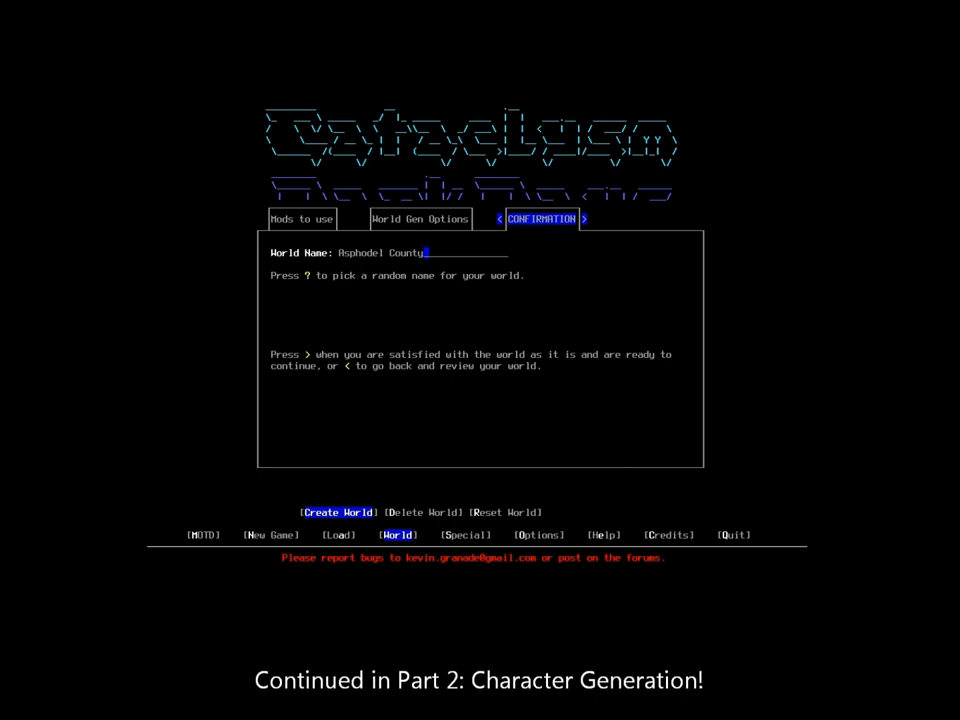
pyautogui.press('>')
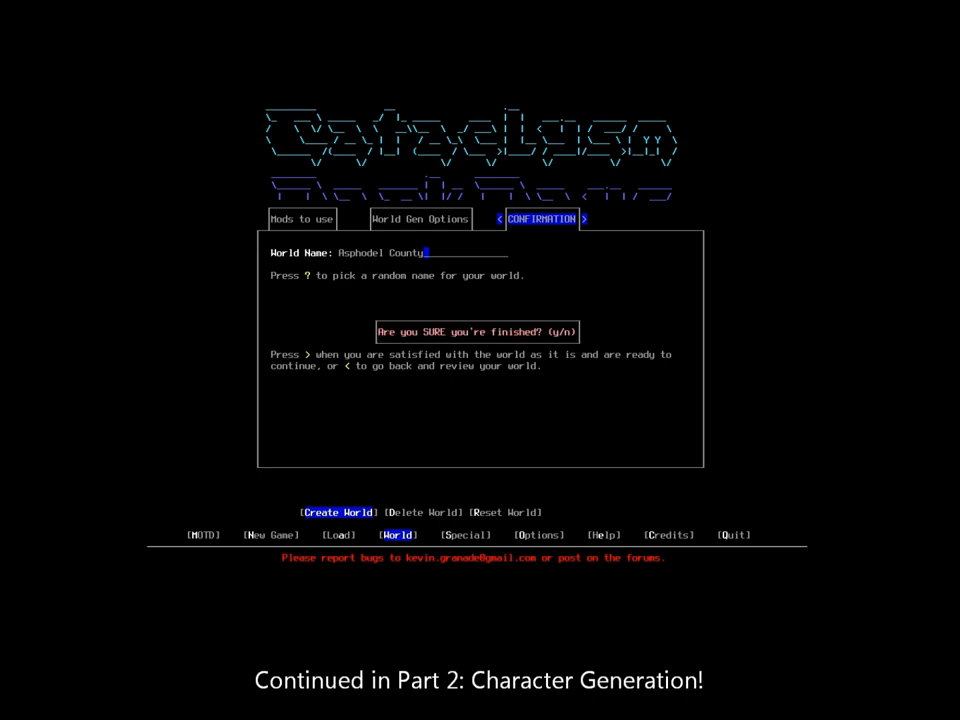